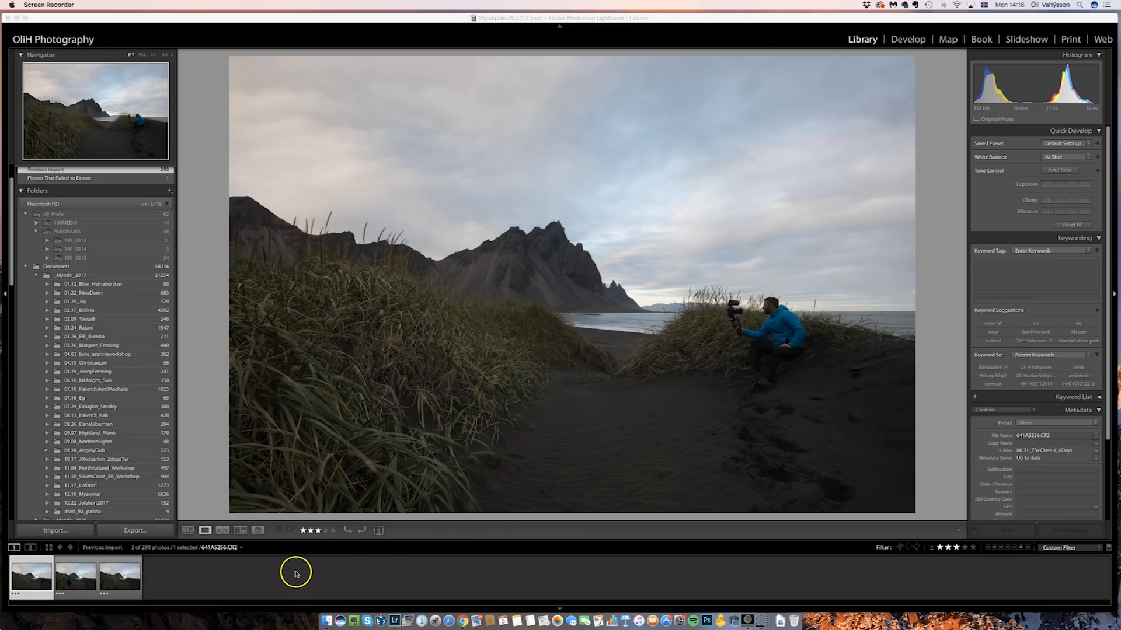
mouse_move(307, 579)
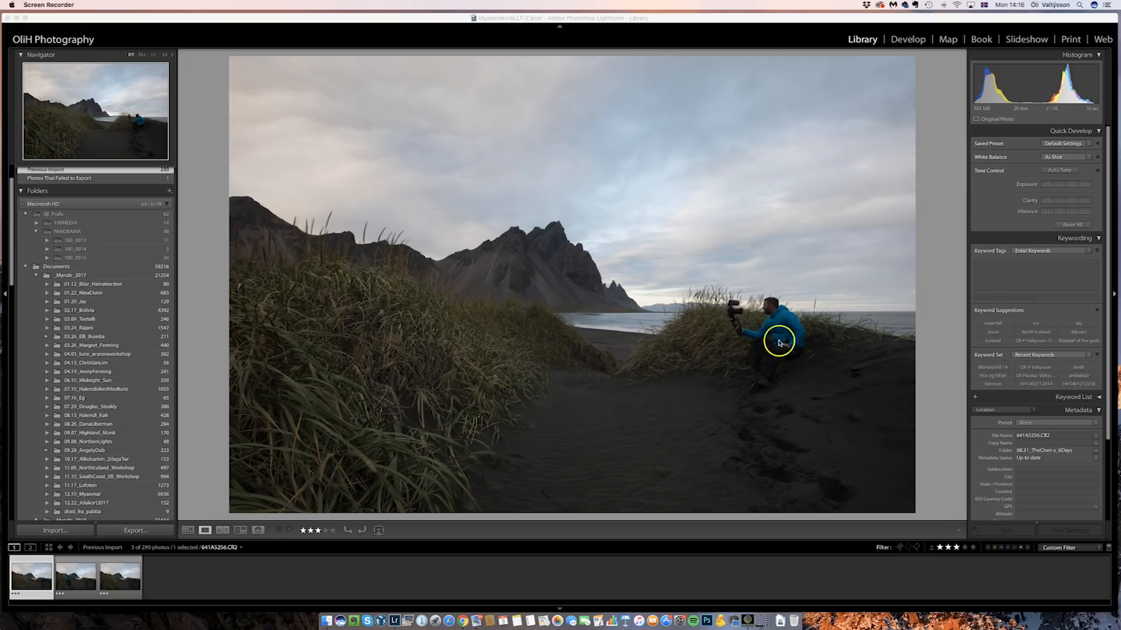
mouse_move(79, 583)
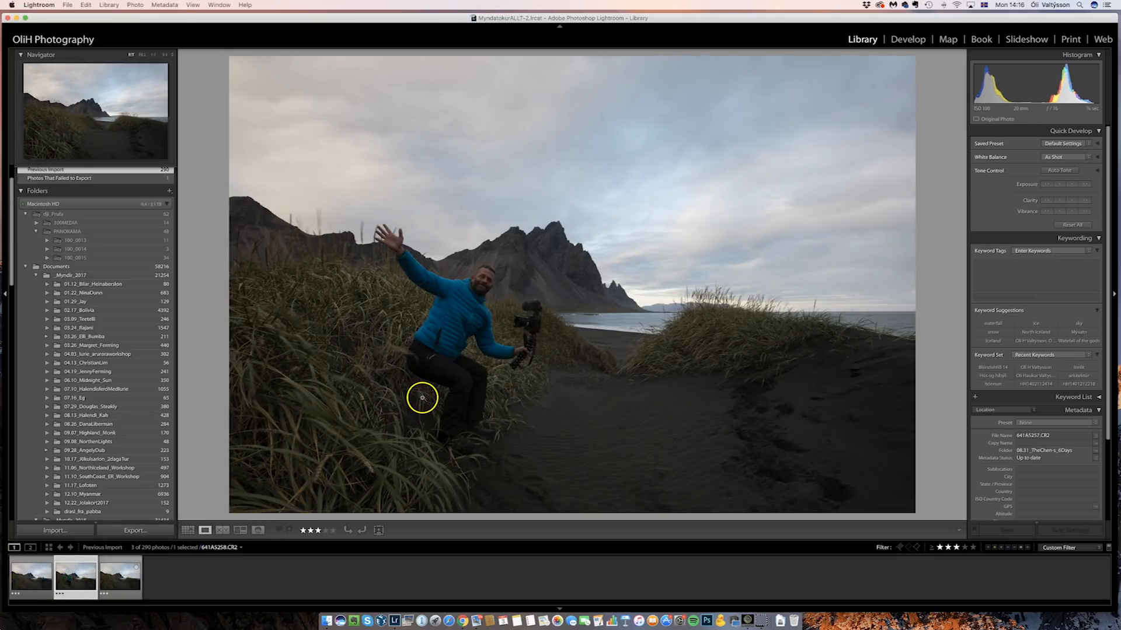
- Select the empty dune shot, the third frame without people, in the filmstrip
left_click(111, 583)
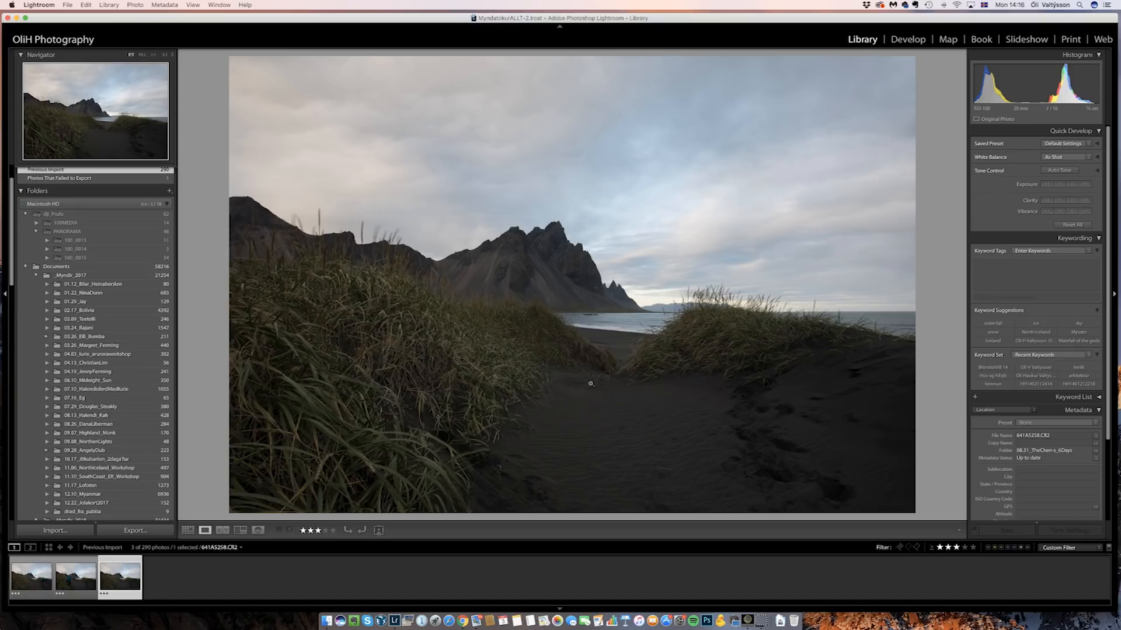
mouse_move(566, 373)
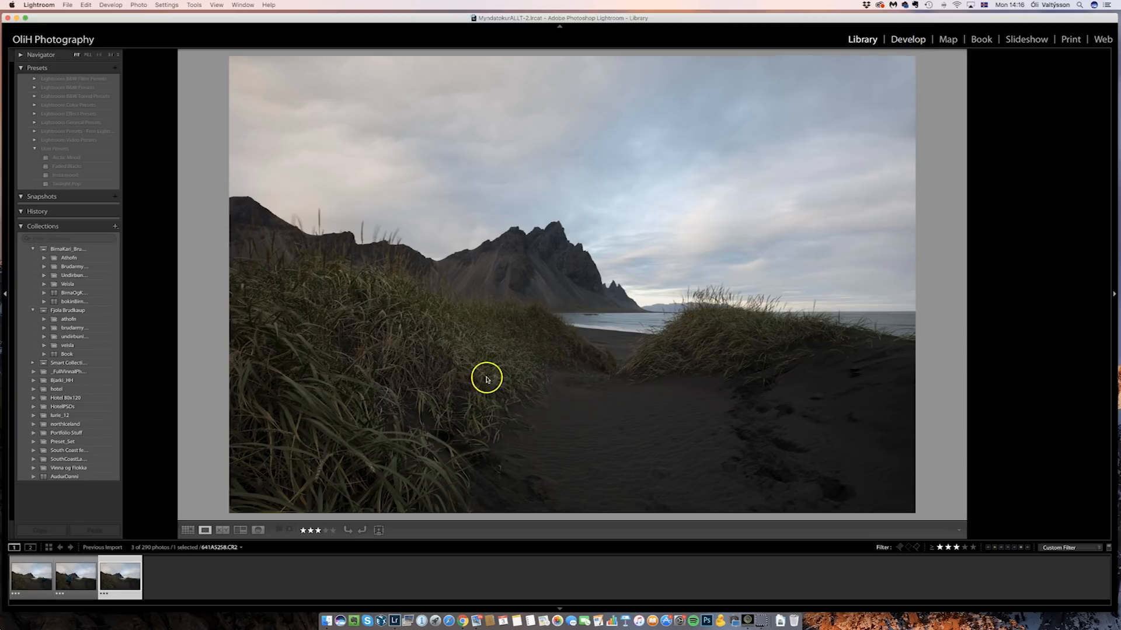
- On the kneeling-photographer shot, raise Shadows to +50 and Clarity to +18
left_click(908, 40)
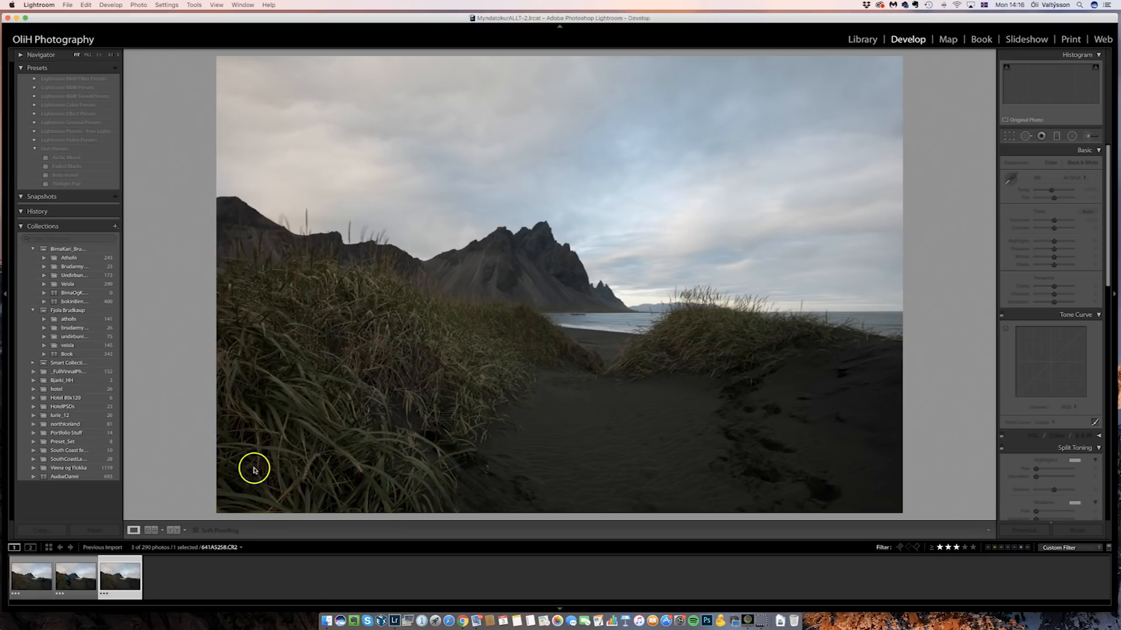
left_click(24, 575)
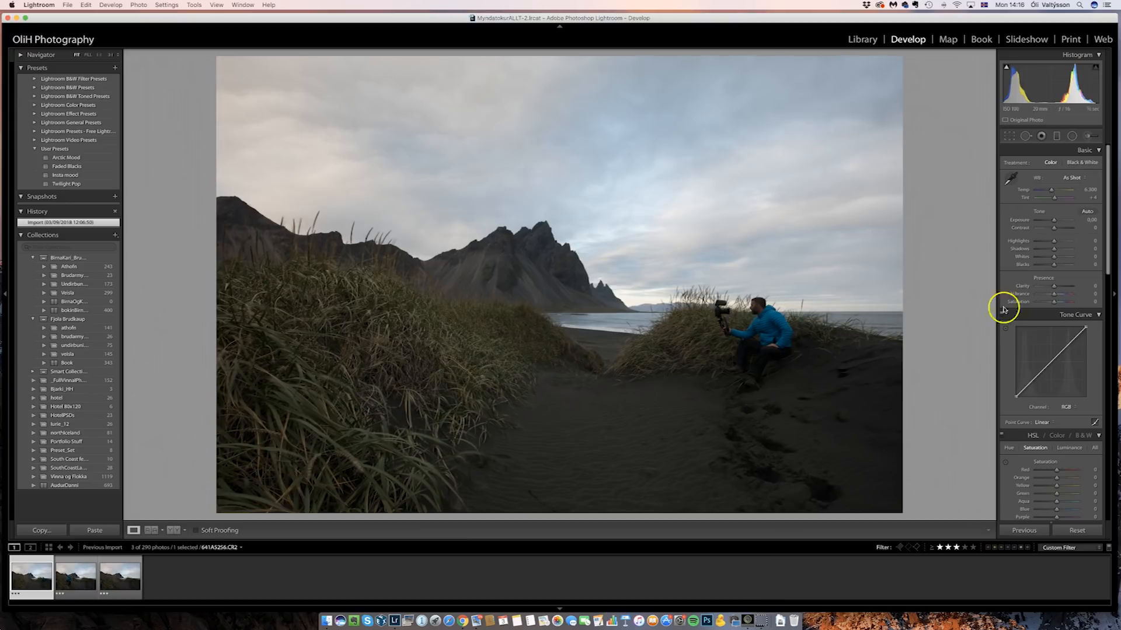
mouse_move(939, 313)
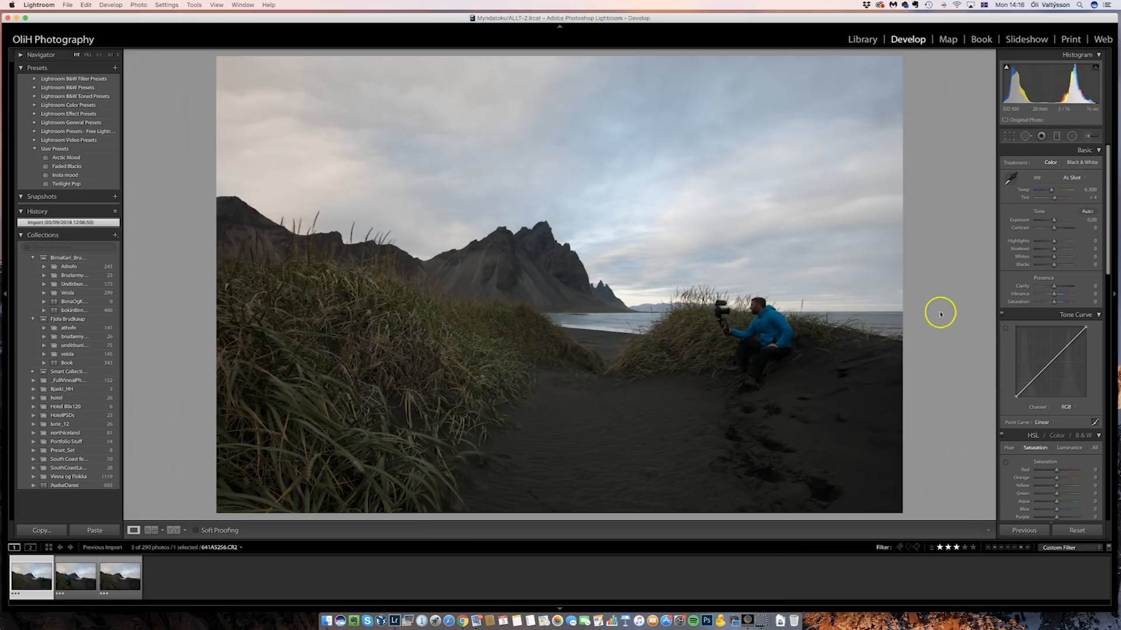
left_click_drag(1055, 249, 1063, 249)
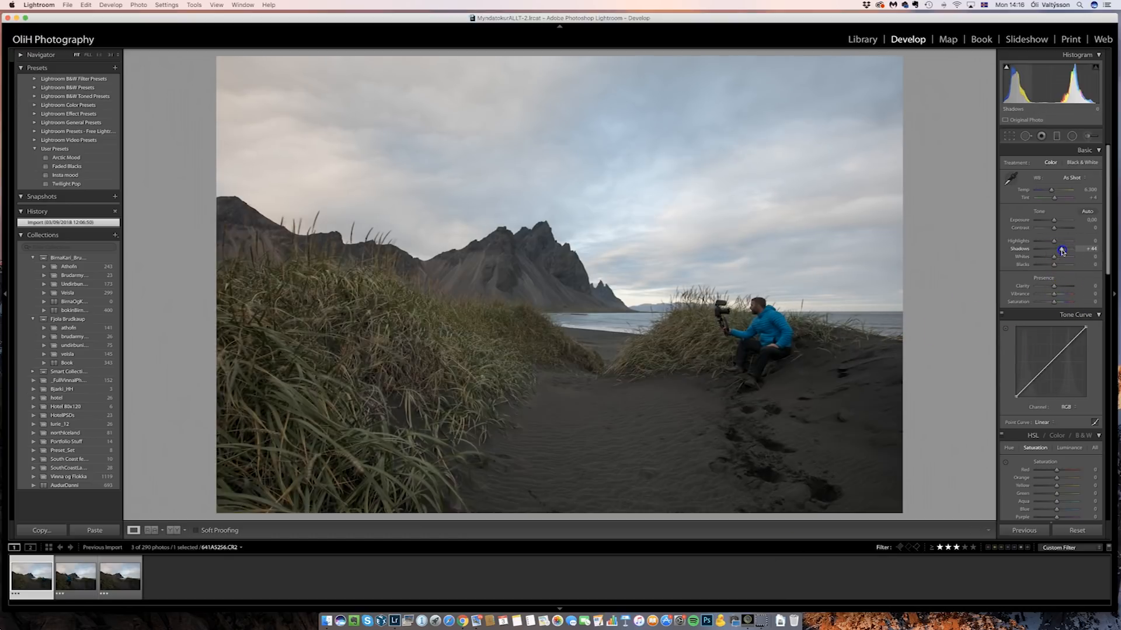
left_click_drag(1061, 248, 1065, 249)
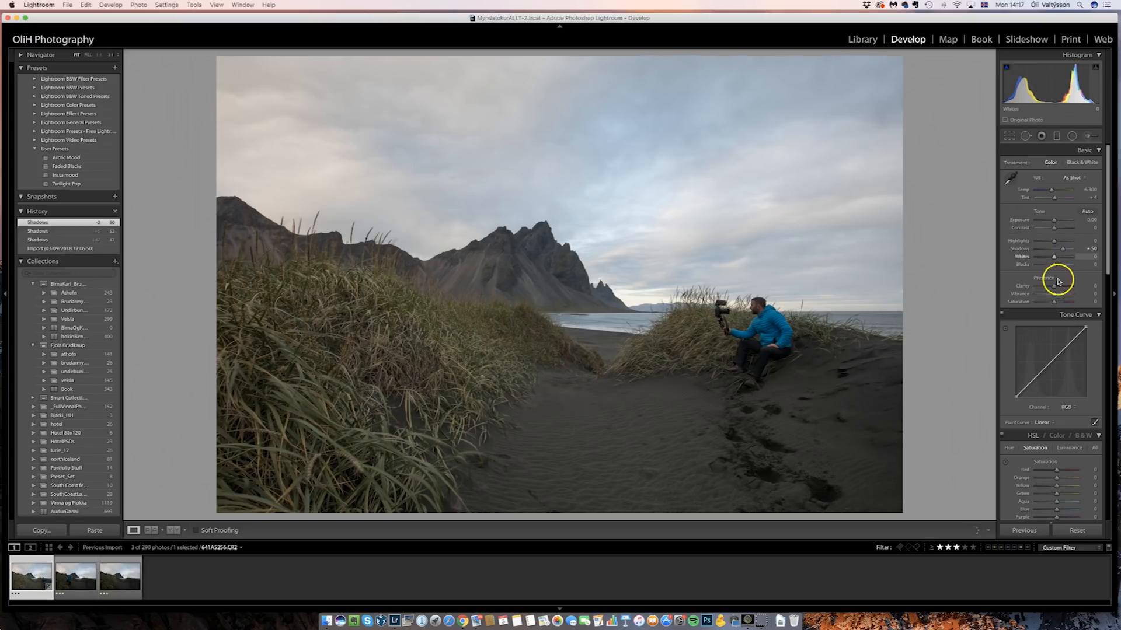
left_click_drag(1054, 286, 1061, 286)
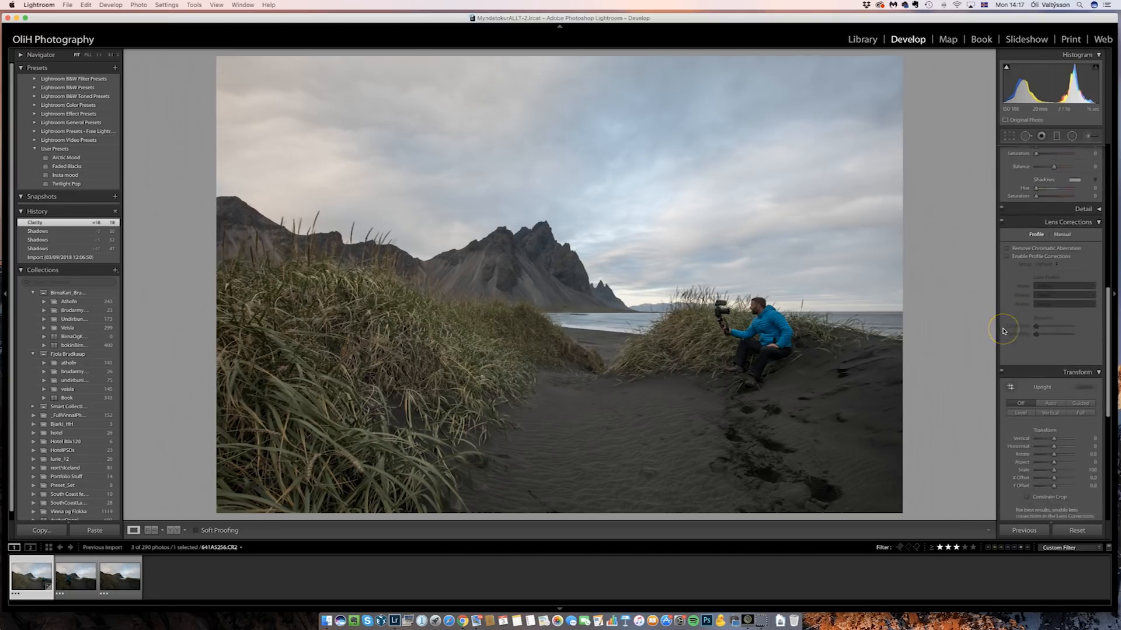
- Enable Remove Chromatic Aberration and Profile Corrections, and lift the tone curve's black point
left_click(1008, 194)
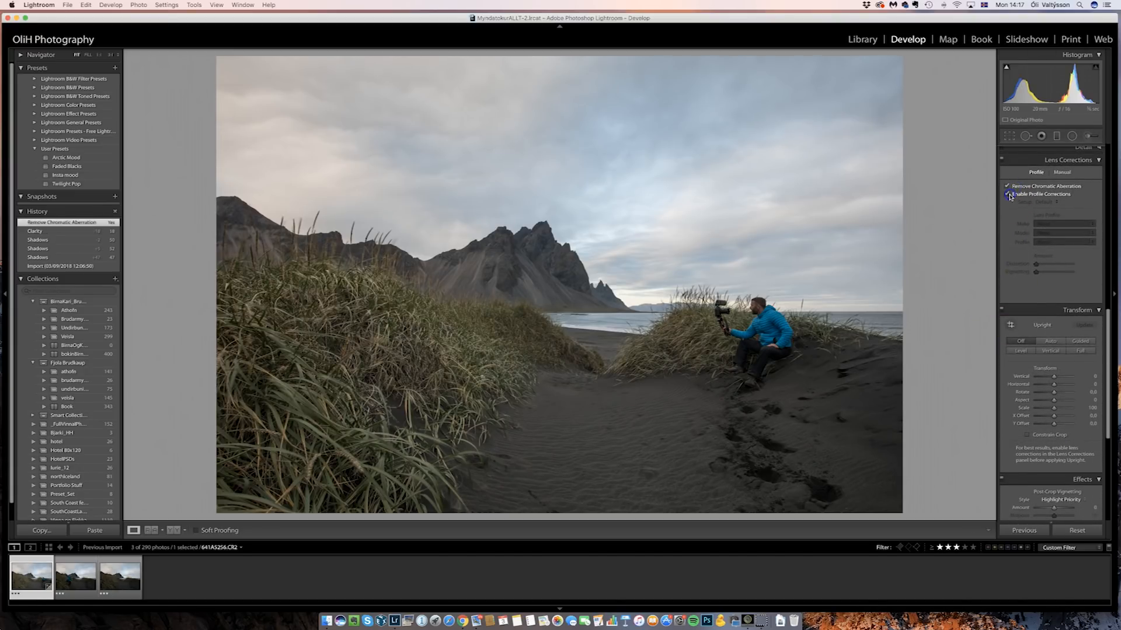
left_click(1007, 194)
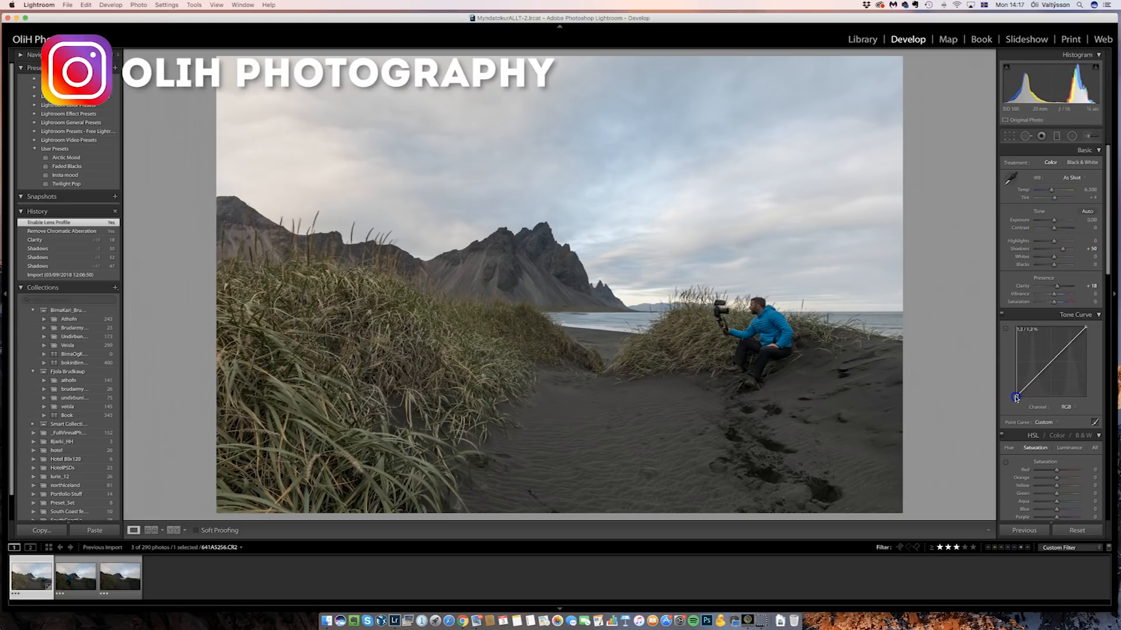
left_click_drag(1015, 398, 1015, 393)
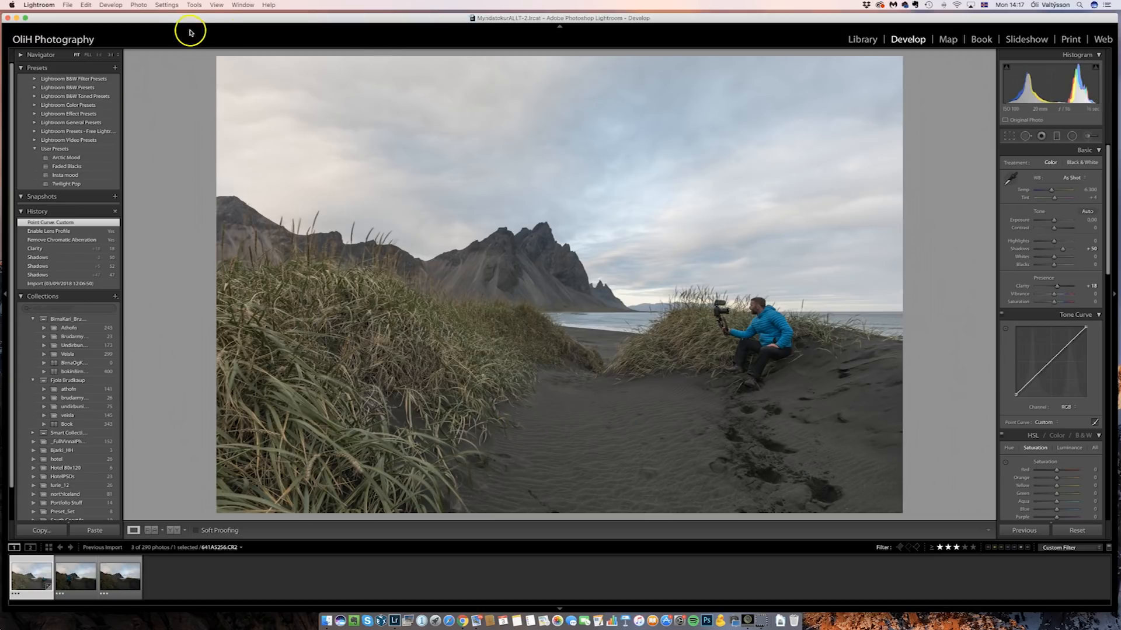
- Copy the kneeling shot's develop settings and paste them onto the other dune photos
left_click(170, 4)
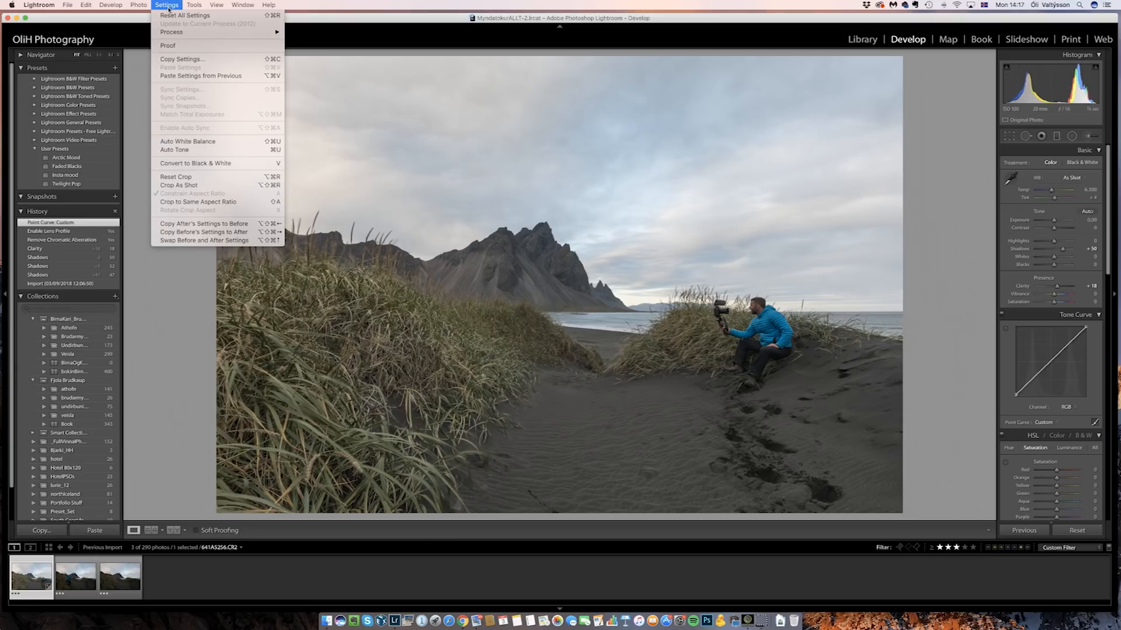
left_click(141, 109)
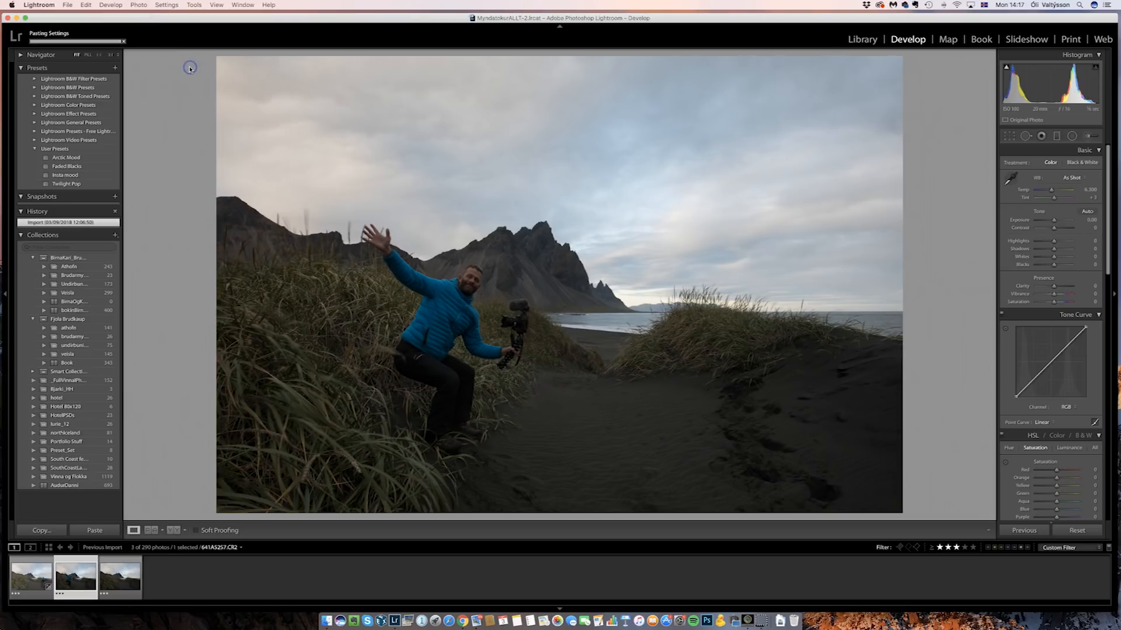
left_click(96, 530)
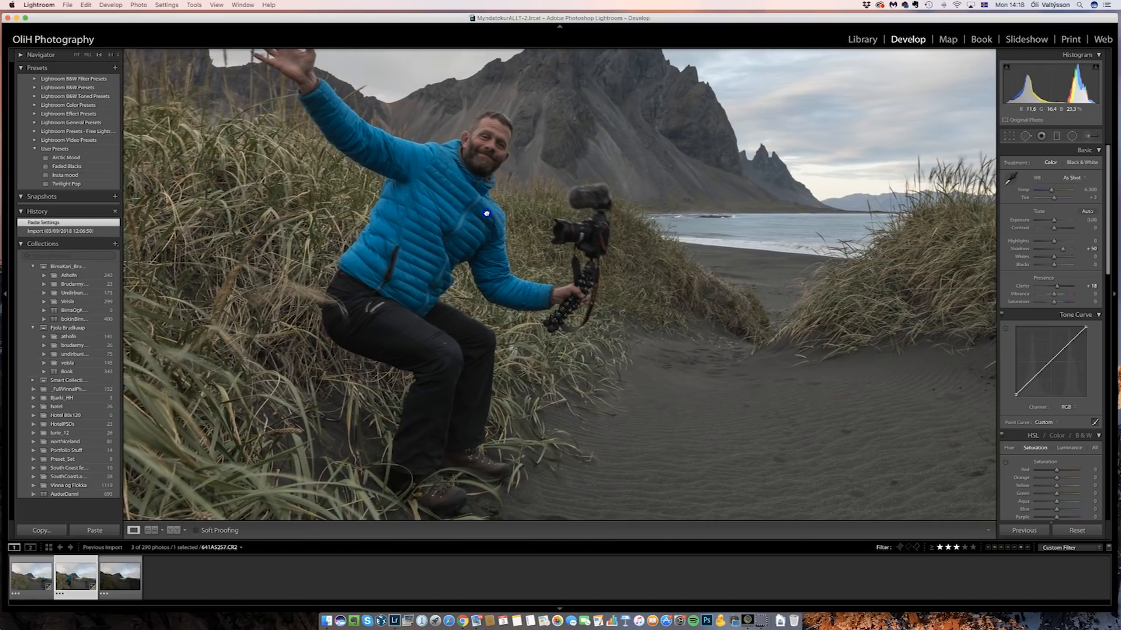
left_click(121, 579)
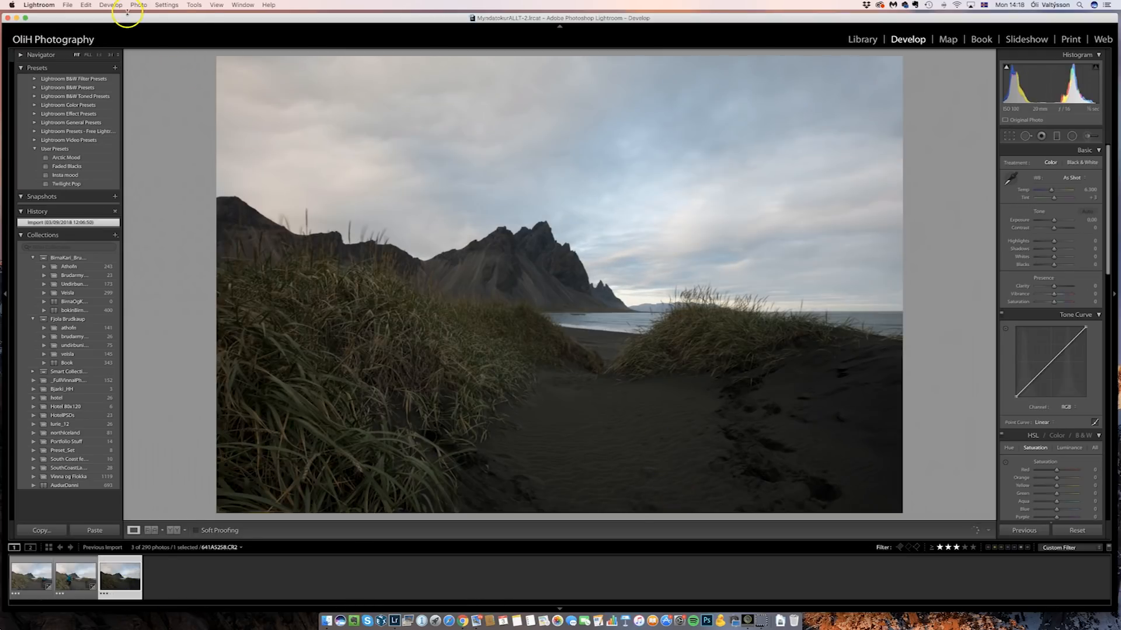
left_click(166, 4)
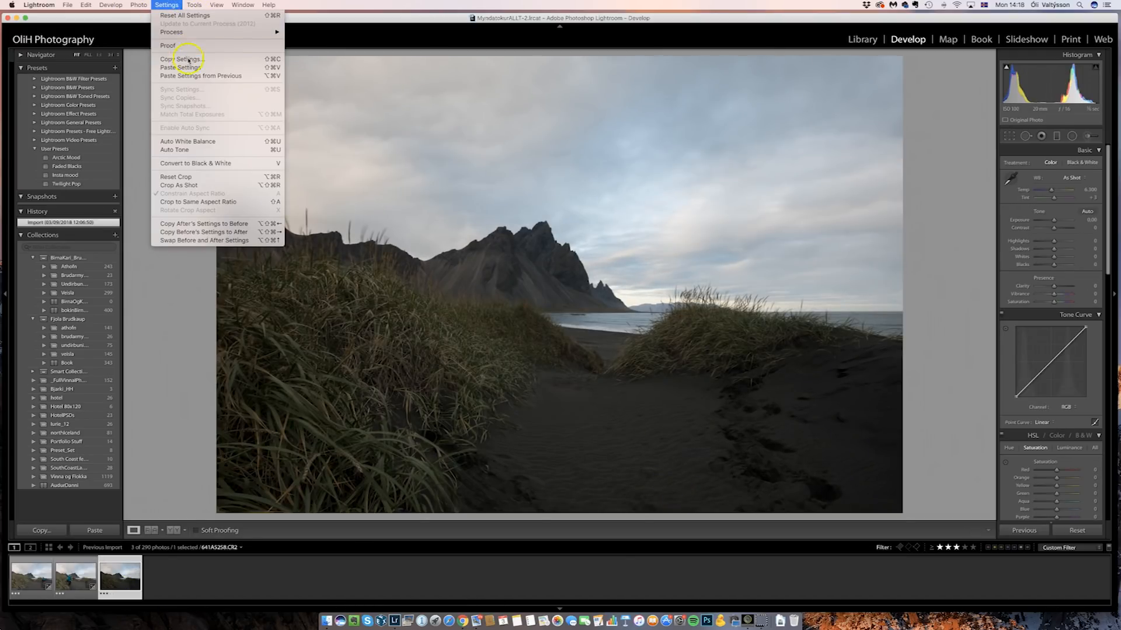
left_click(181, 70)
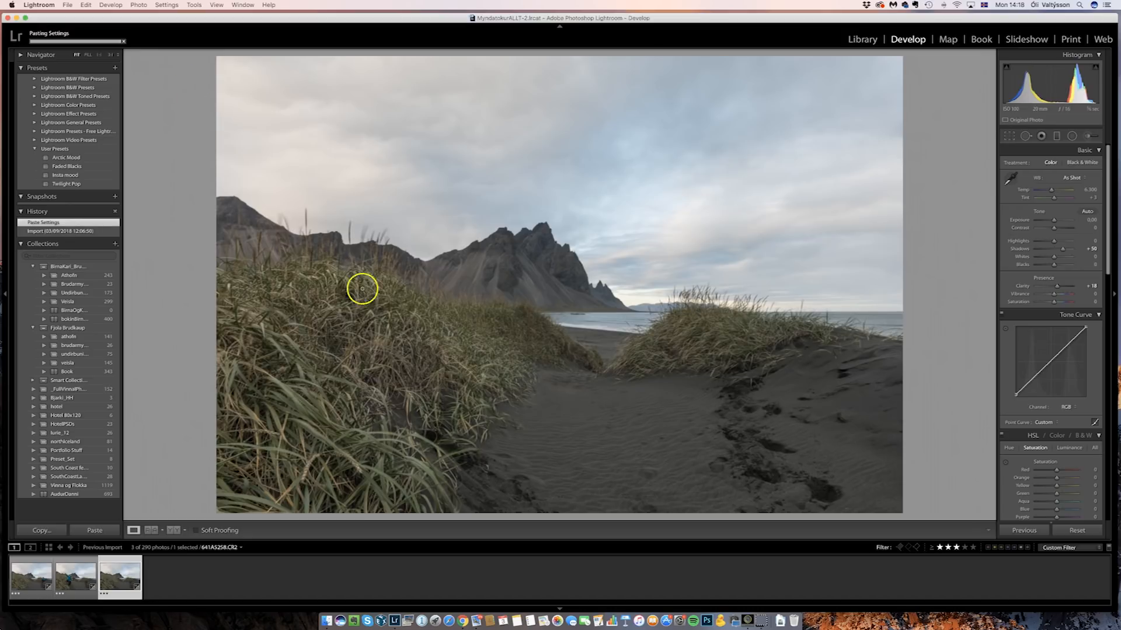
mouse_move(465, 254)
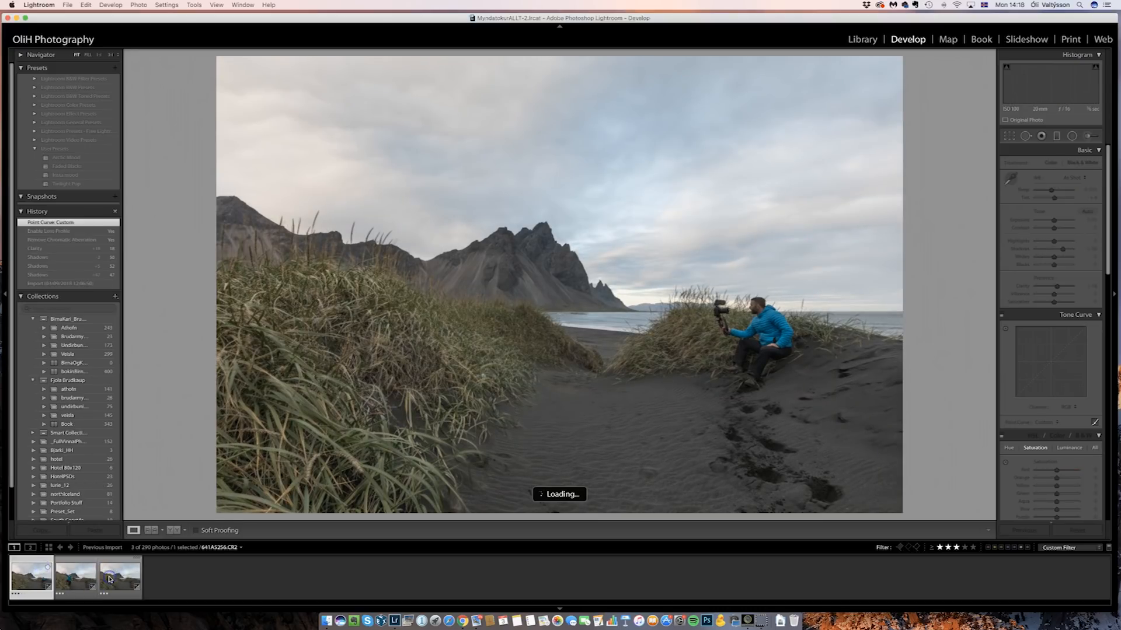
- Select all three dune shots and open them as layers in Photoshop
left_click(115, 577)
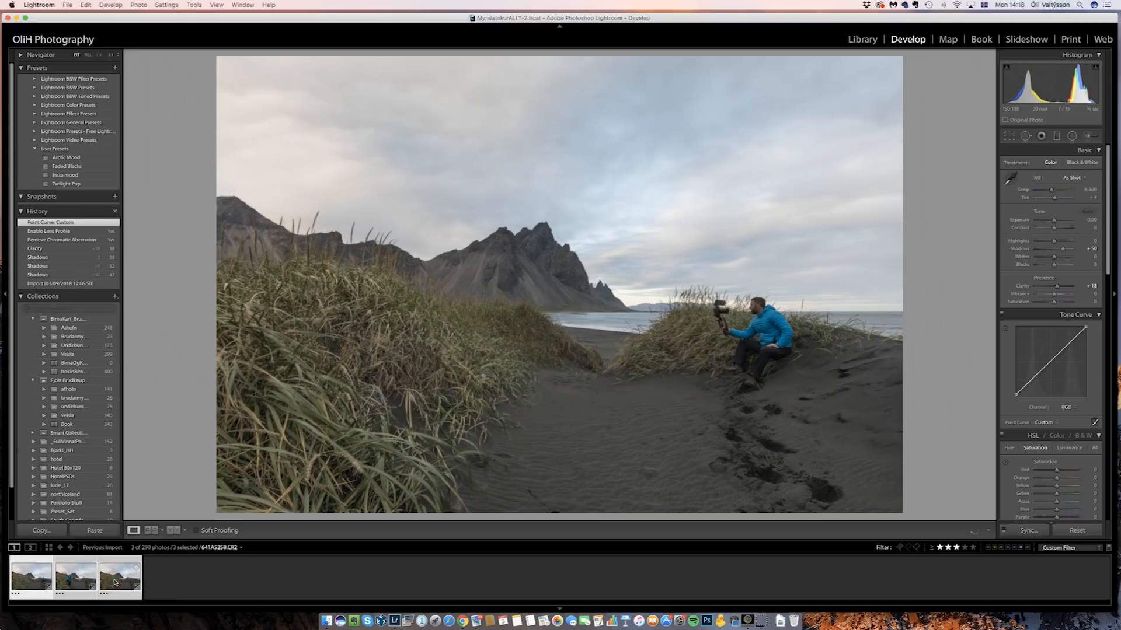
right_click(115, 582)
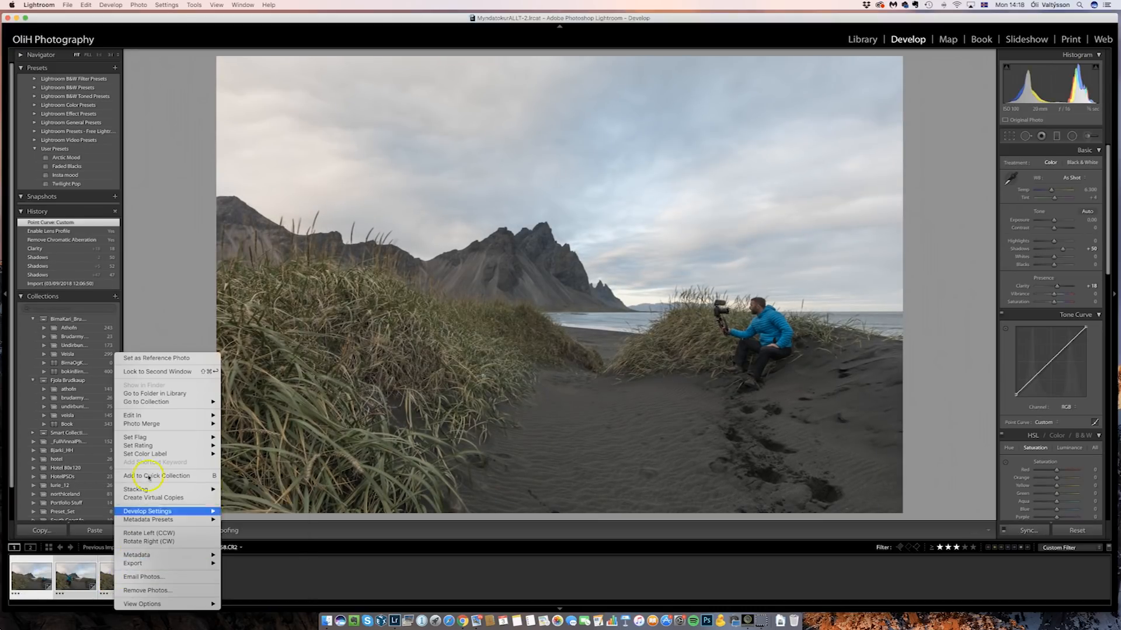
mouse_move(132, 415)
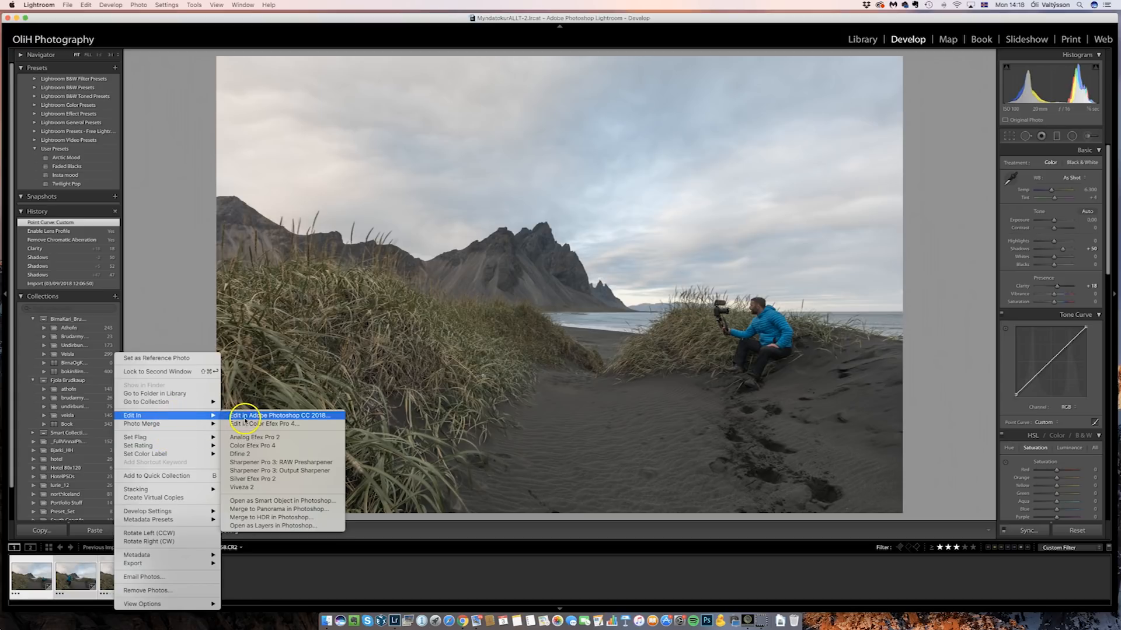
mouse_move(285, 526)
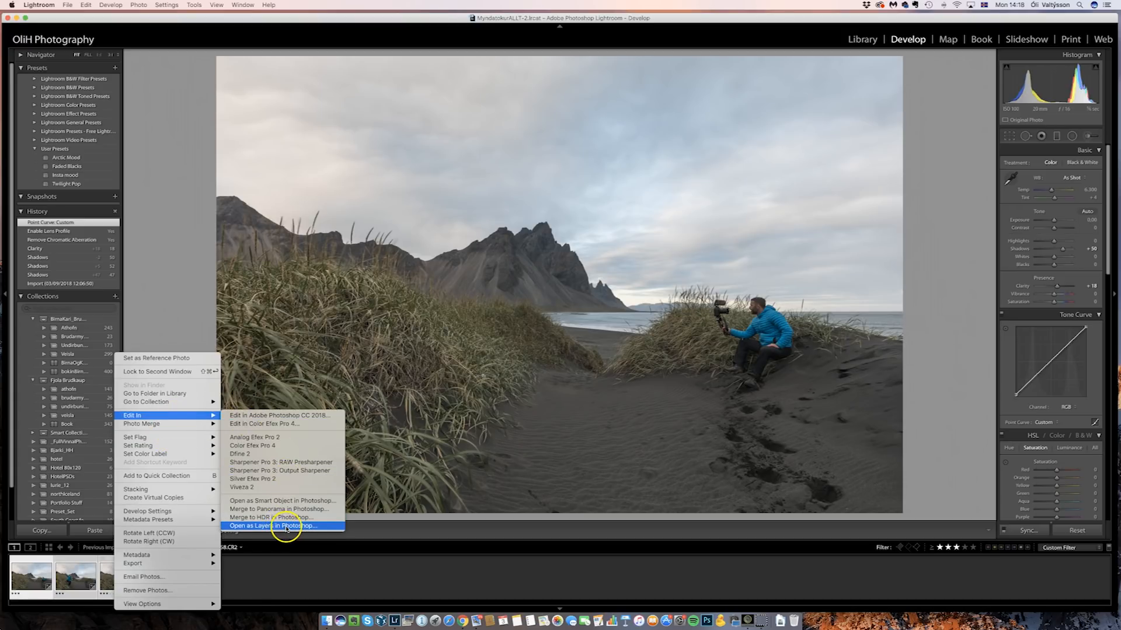
left_click(280, 525)
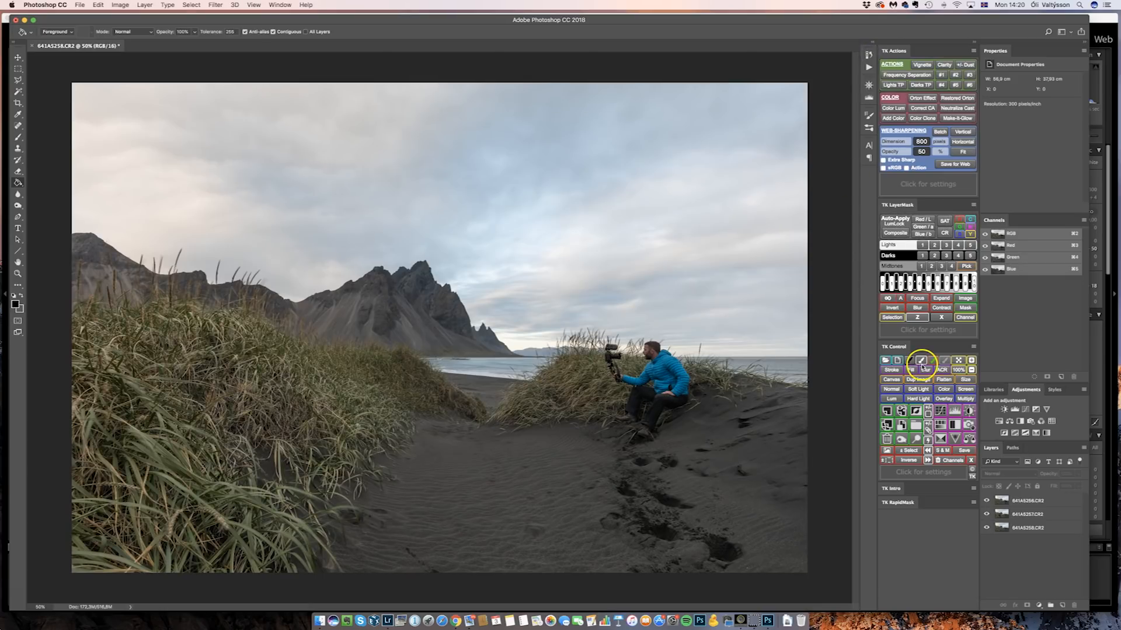
mouse_move(1063, 500)
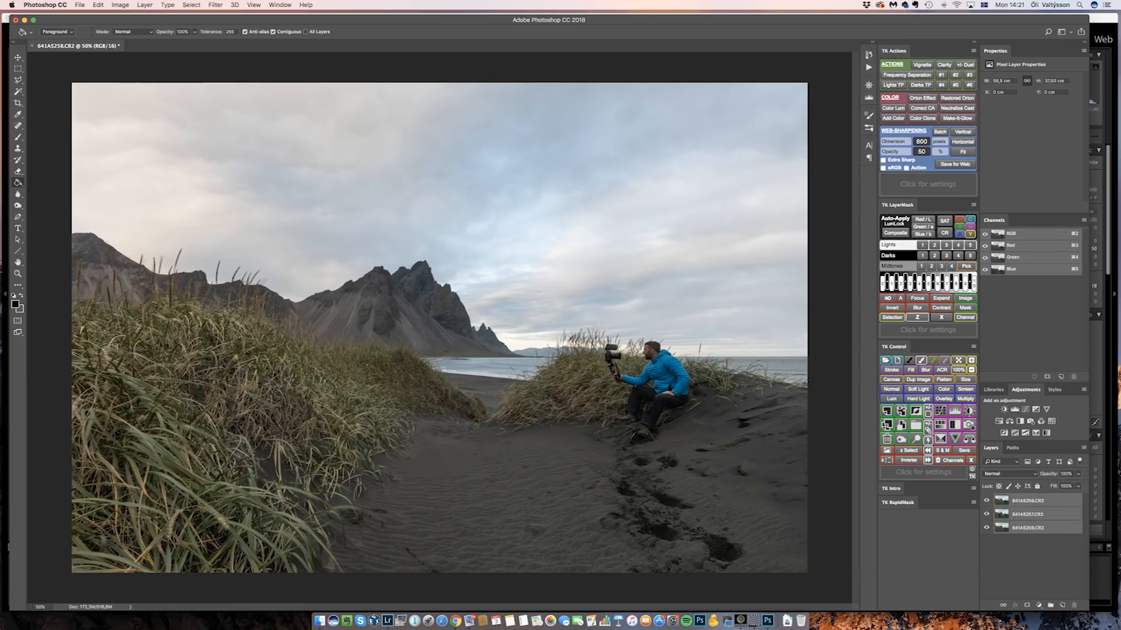
- Open the Edit menu with the three photo layers selected
left_click(93, 4)
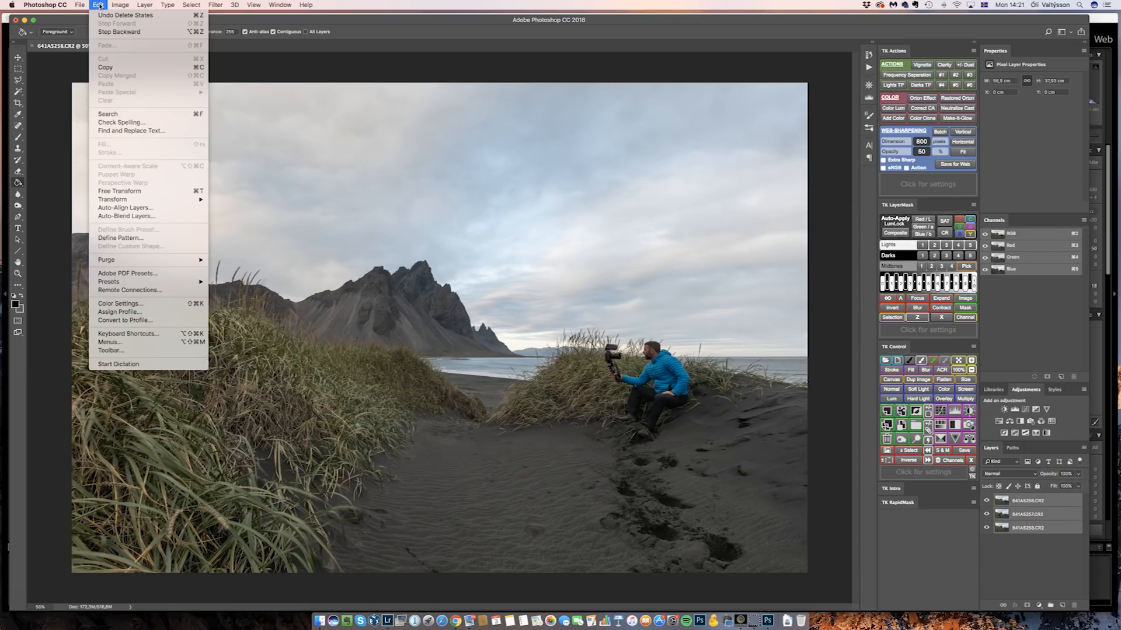
mouse_move(127, 216)
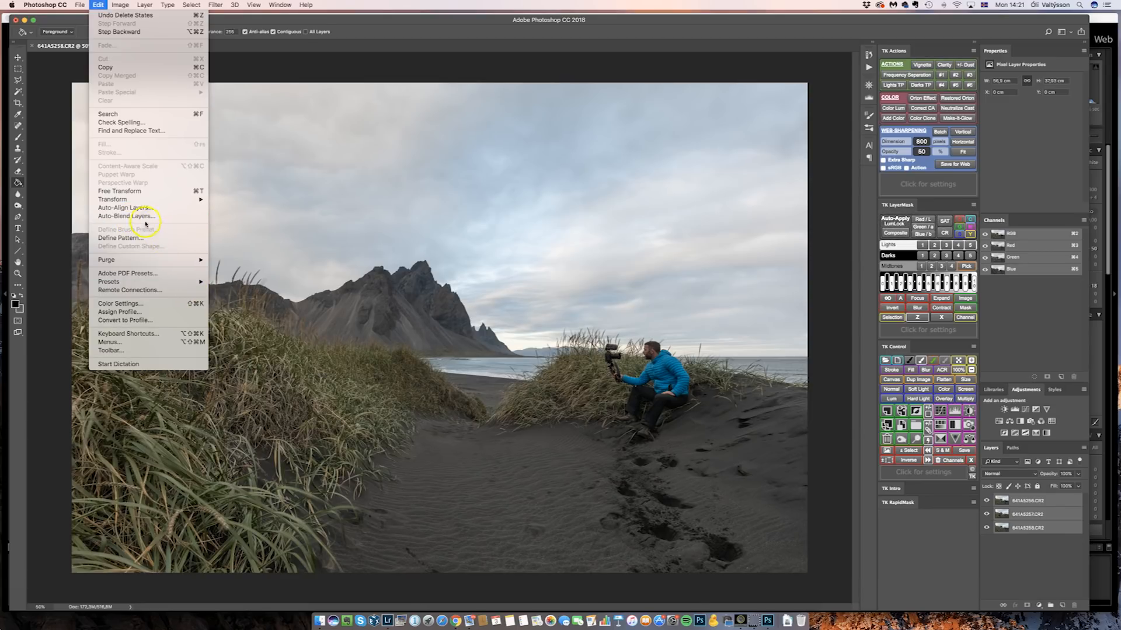
- Run Auto-Align Layers with Auto projection on the three layers
left_click(120, 208)
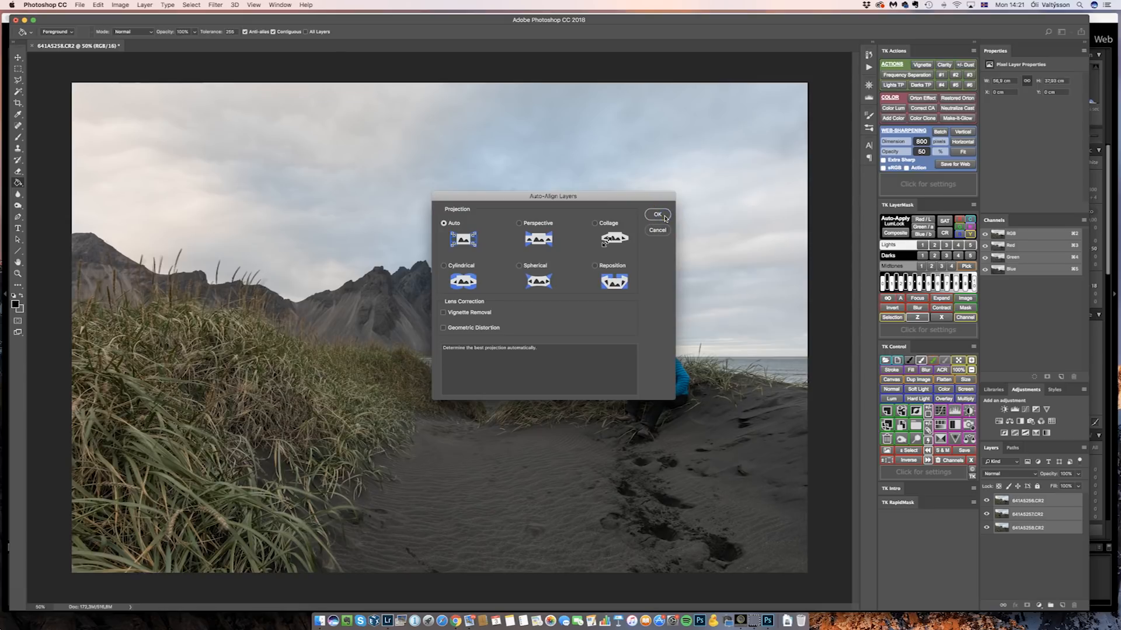
left_click(657, 215)
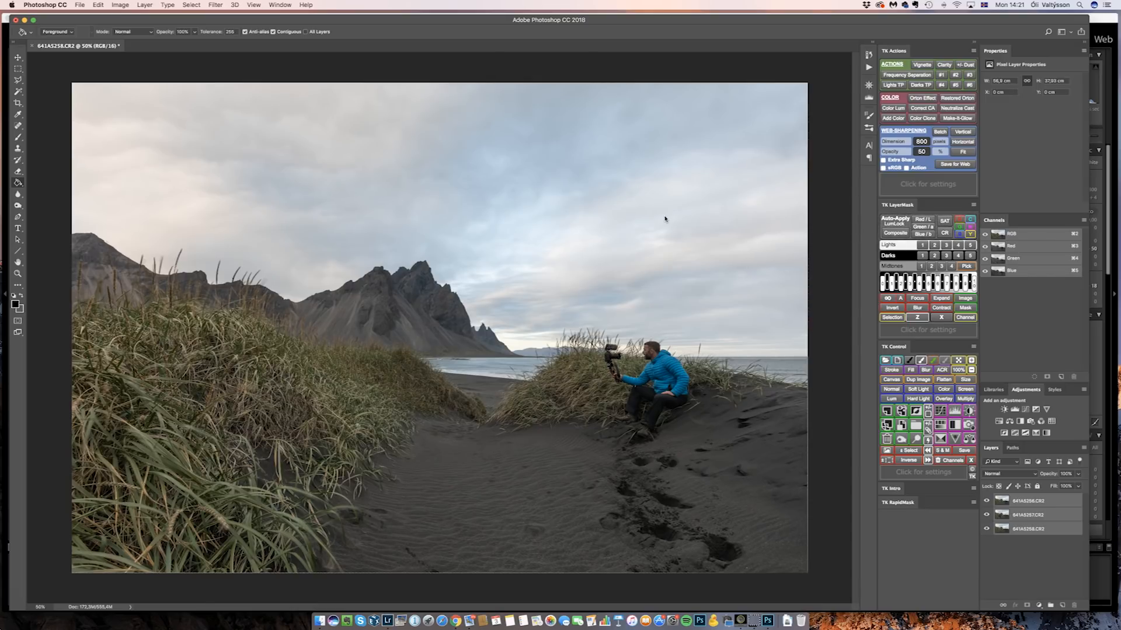
mouse_move(811, 417)
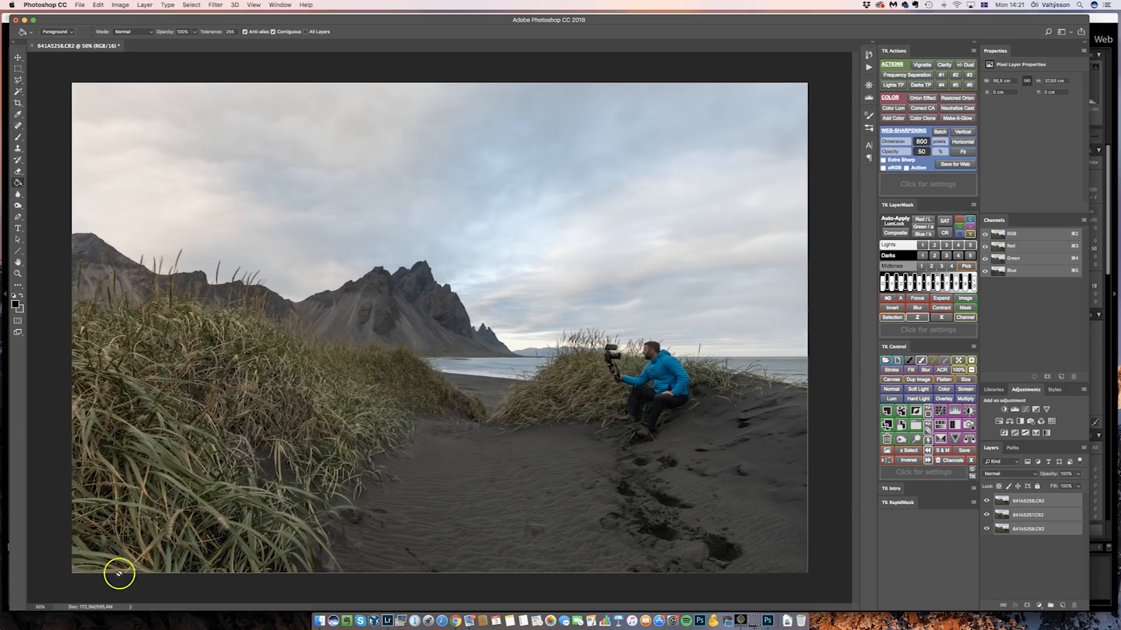
mouse_move(763, 460)
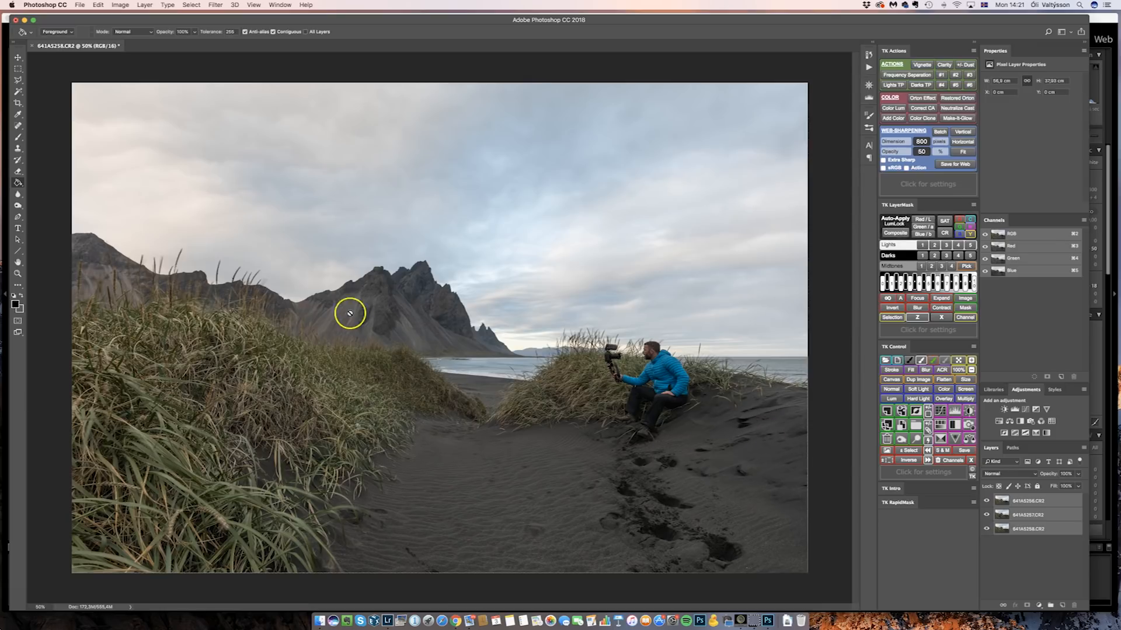
mouse_move(561, 404)
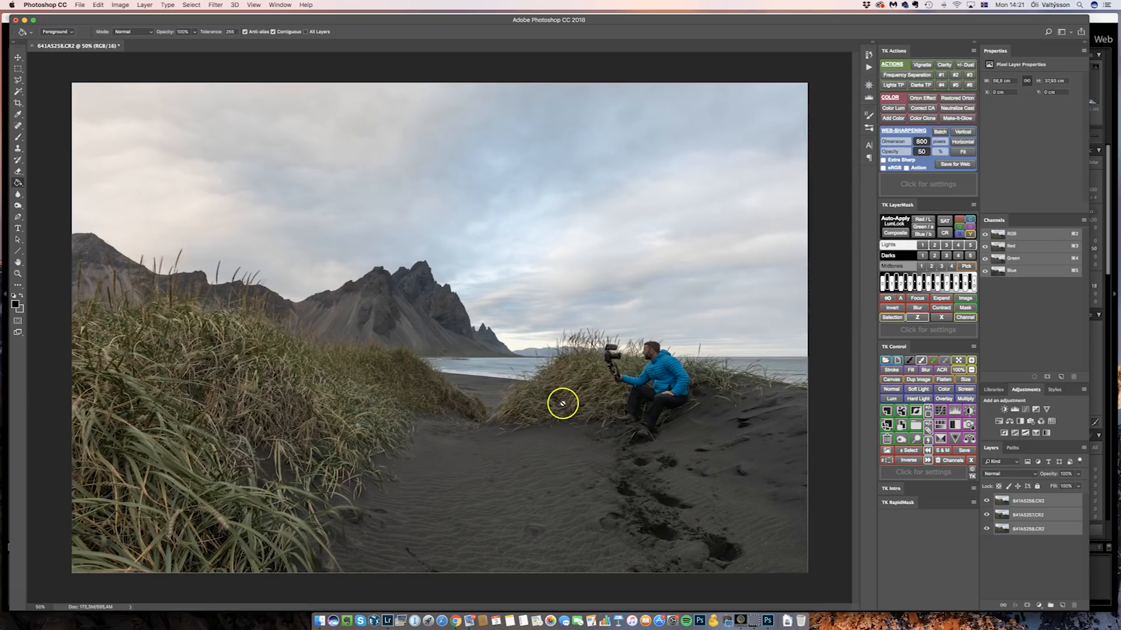
mouse_move(739, 448)
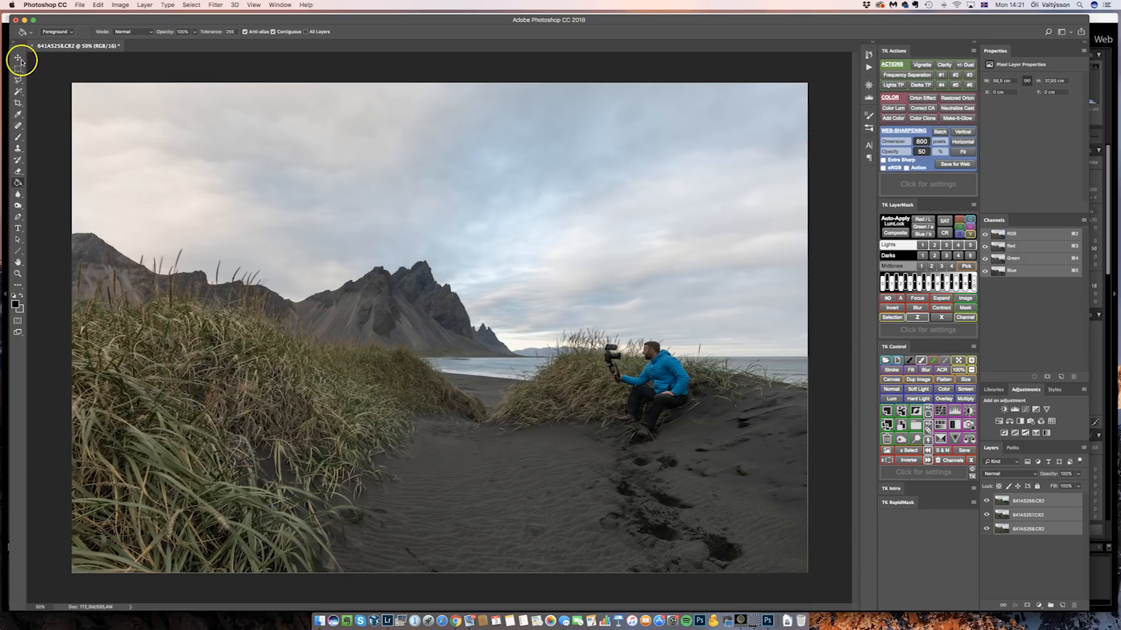
left_click(17, 56)
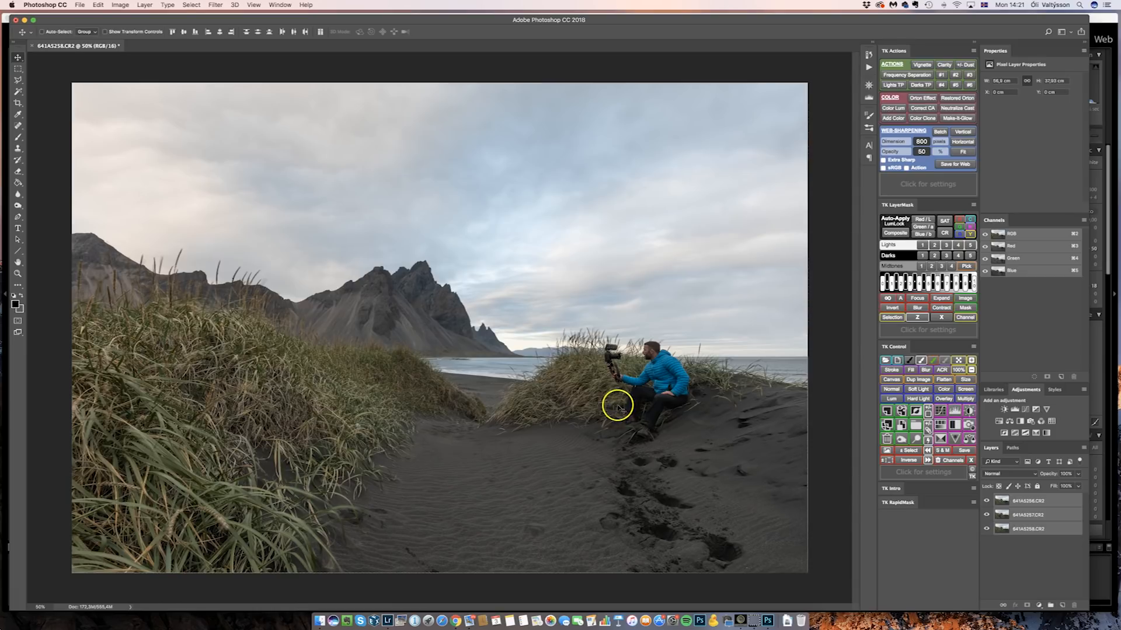
mouse_move(650, 411)
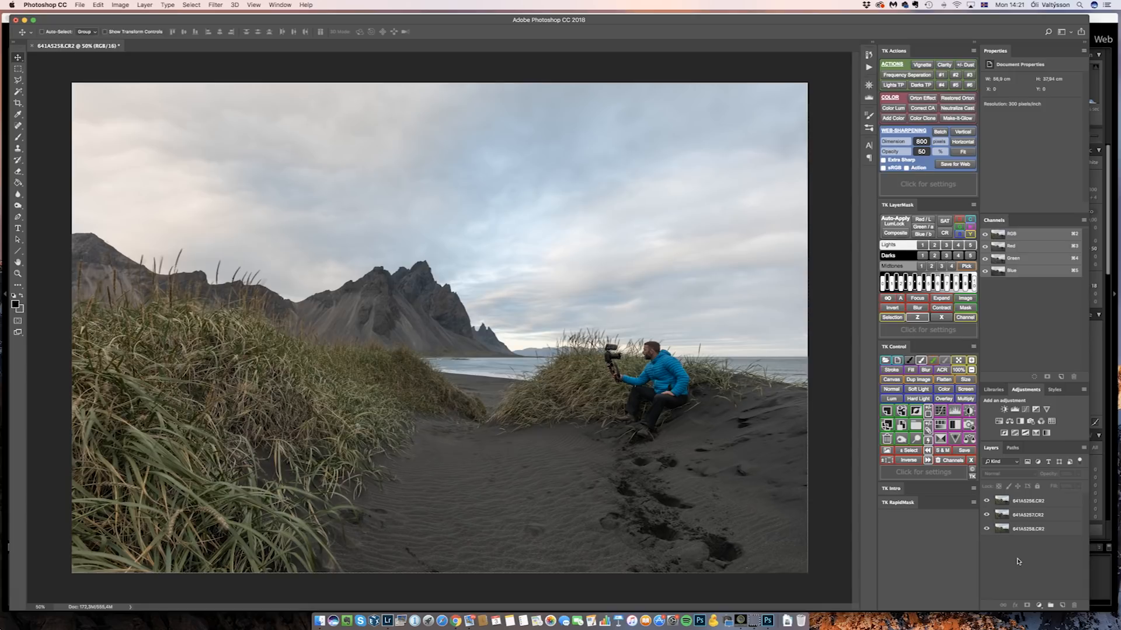
mouse_move(1015, 553)
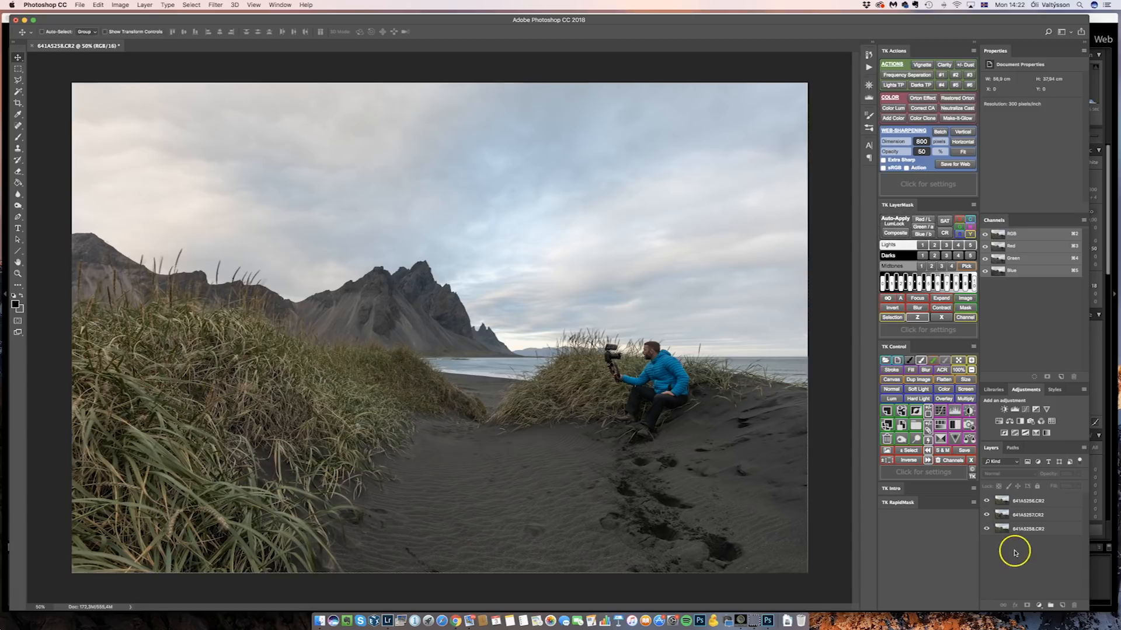
mouse_move(1050, 579)
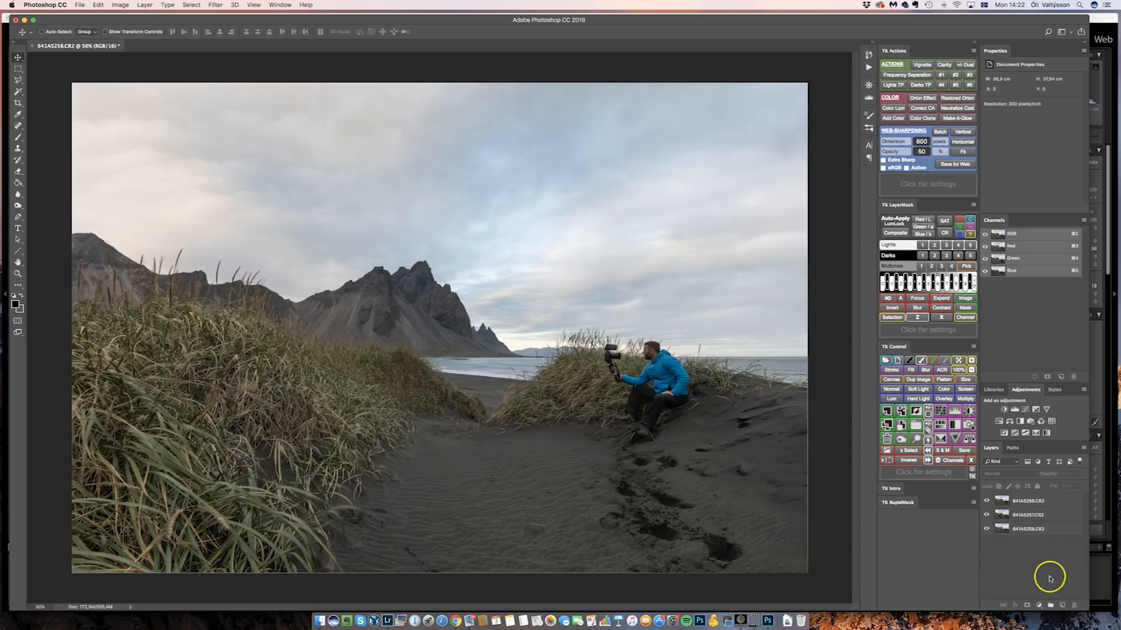
mouse_move(1001, 552)
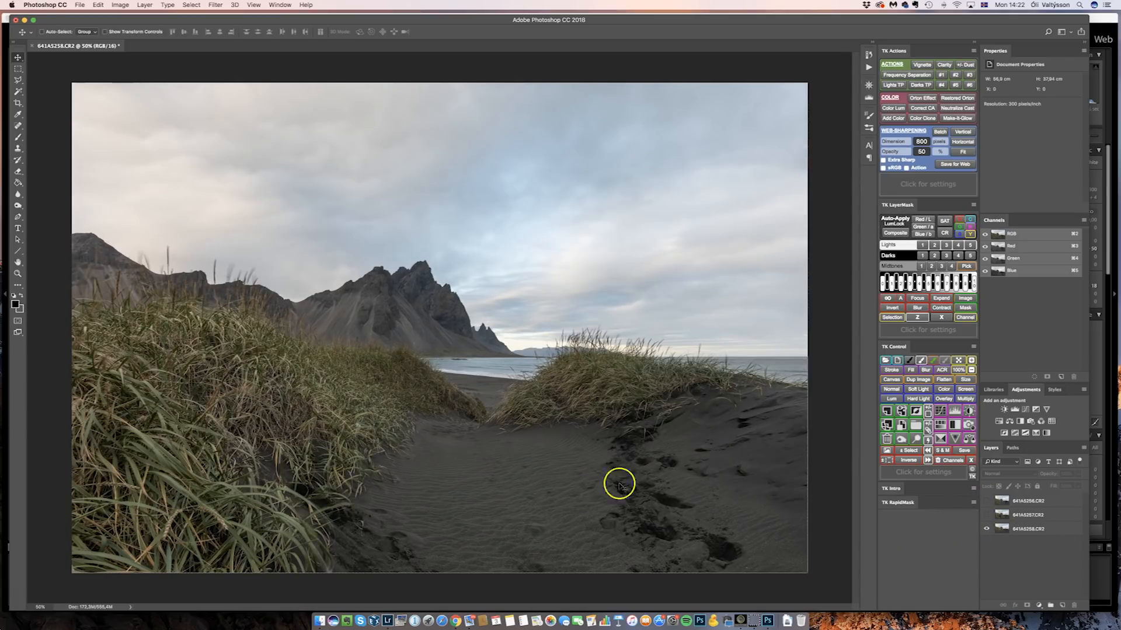
mouse_move(445, 443)
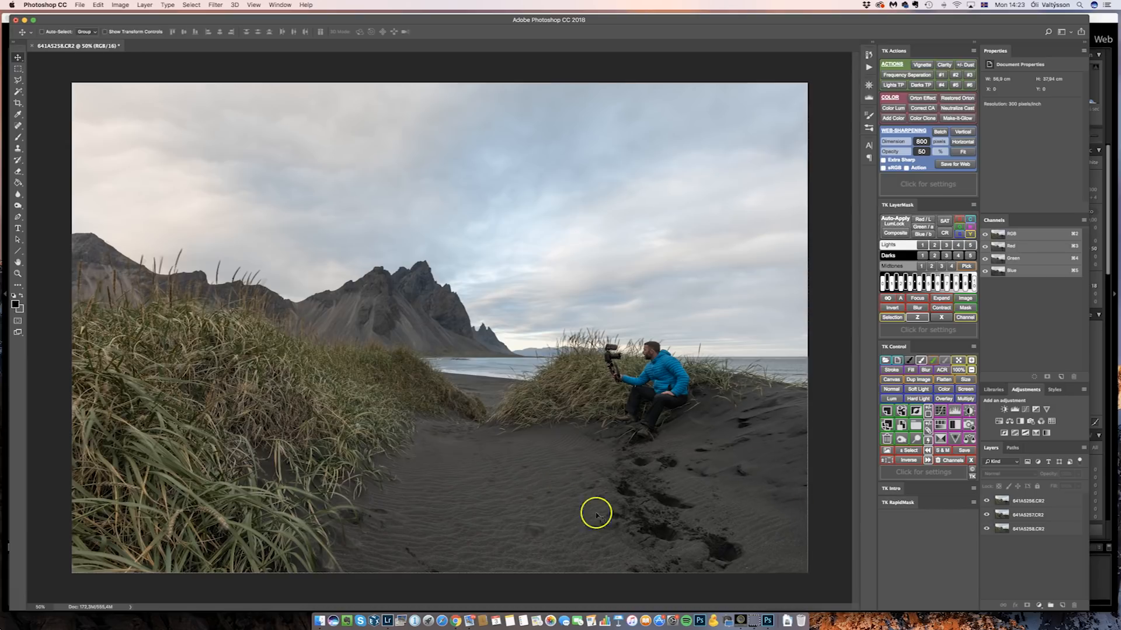
left_click(1026, 514)
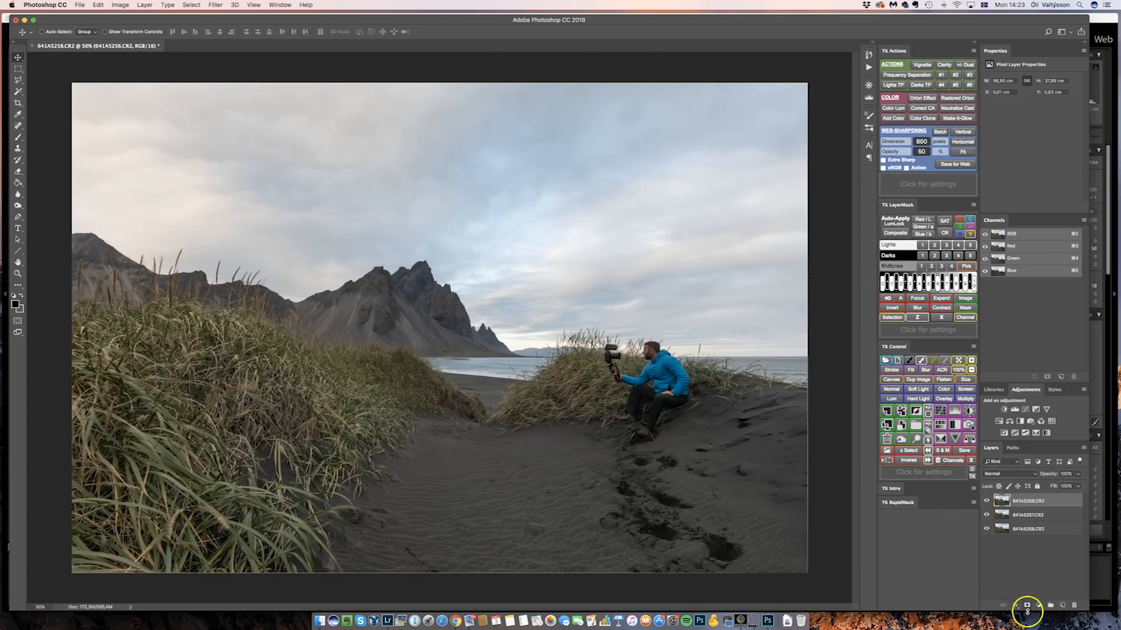
- Add a layer mask to the top photo layer and set the foreground colour to black
left_click(1027, 620)
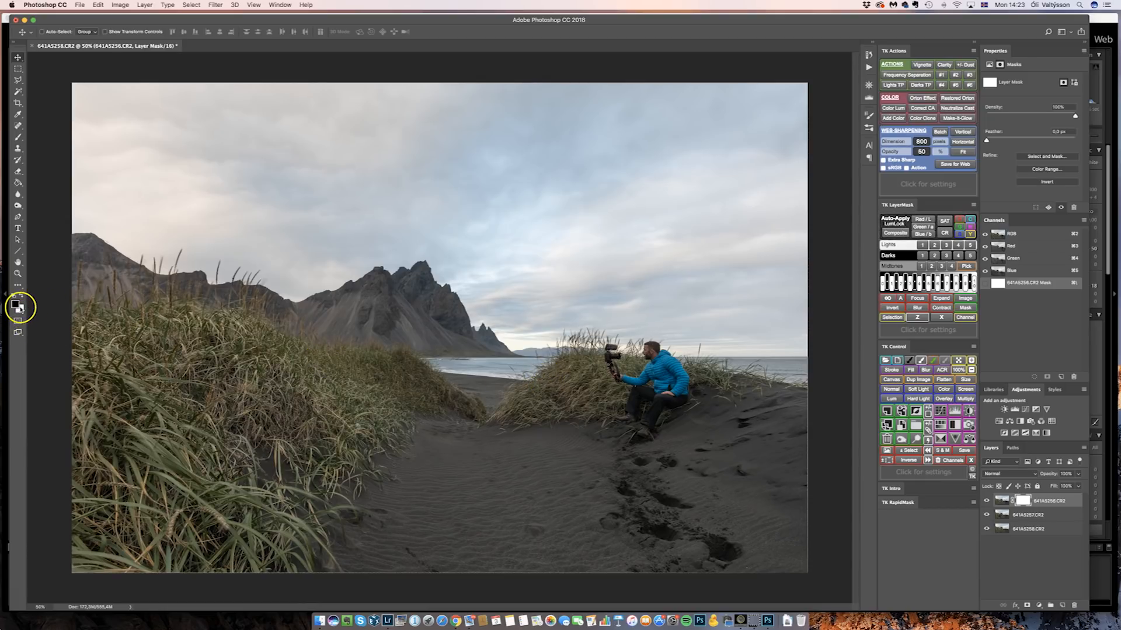
left_click(14, 305)
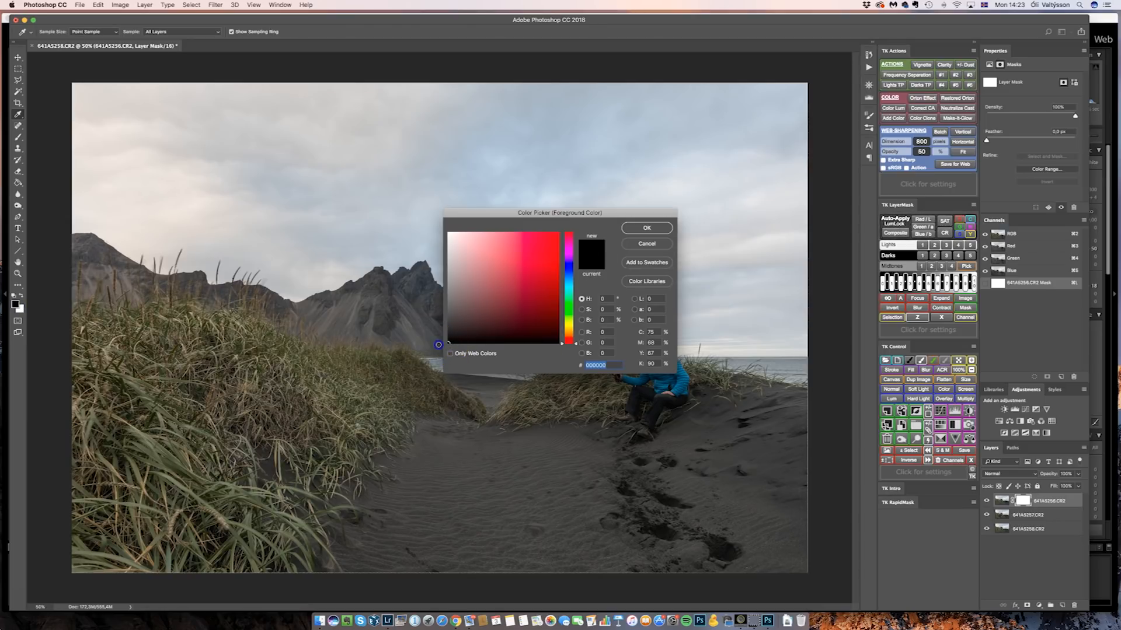
left_click(646, 243)
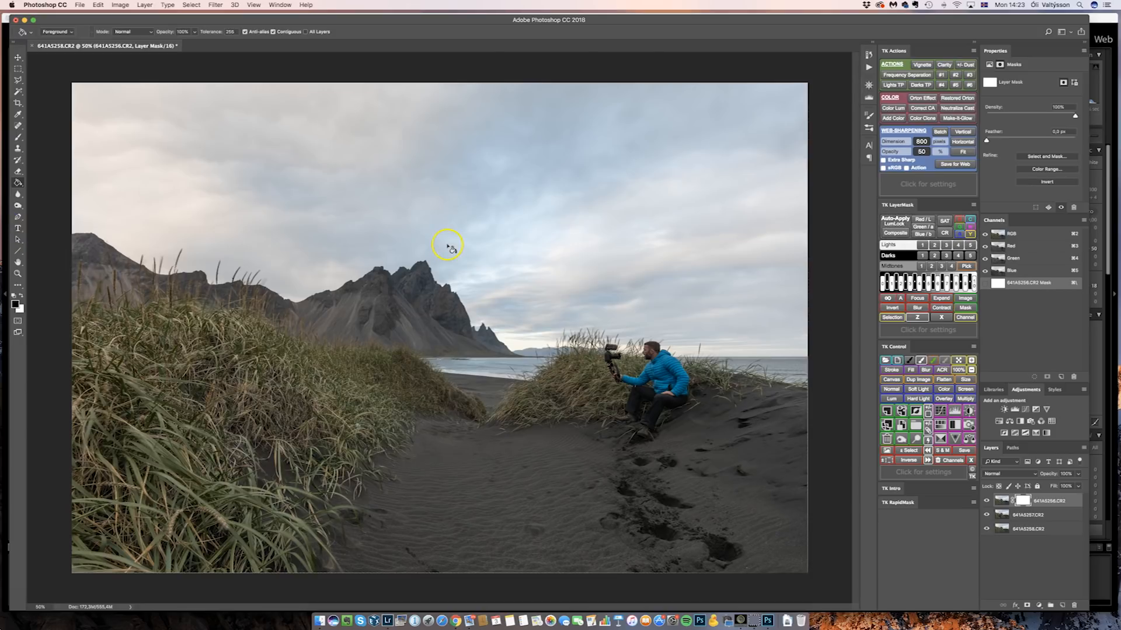
mouse_move(447, 245)
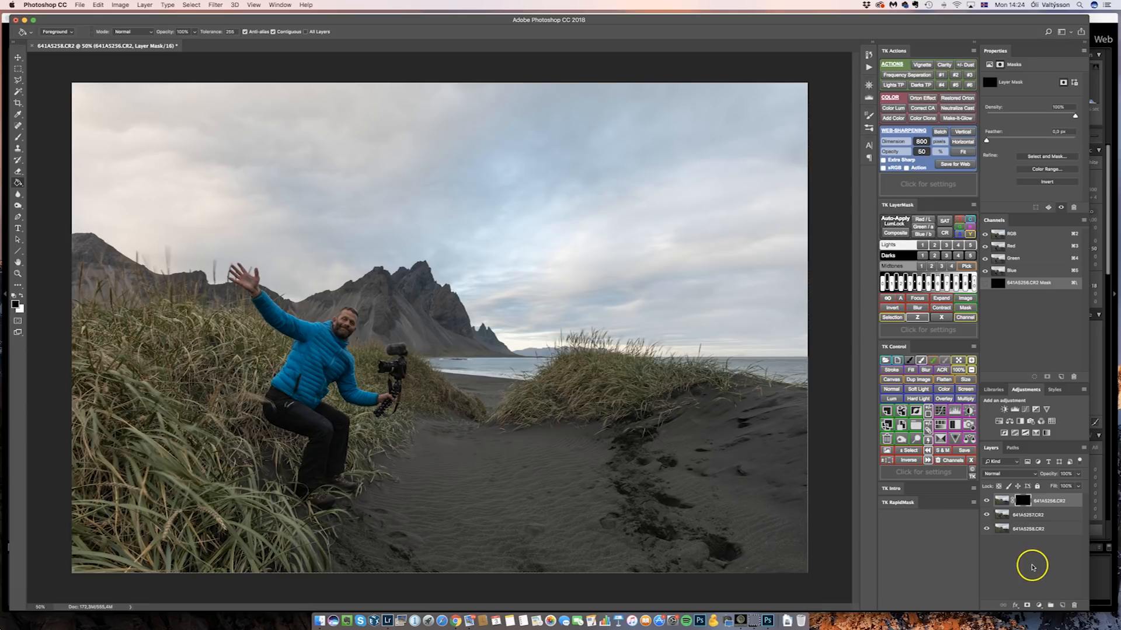
left_click(1035, 530)
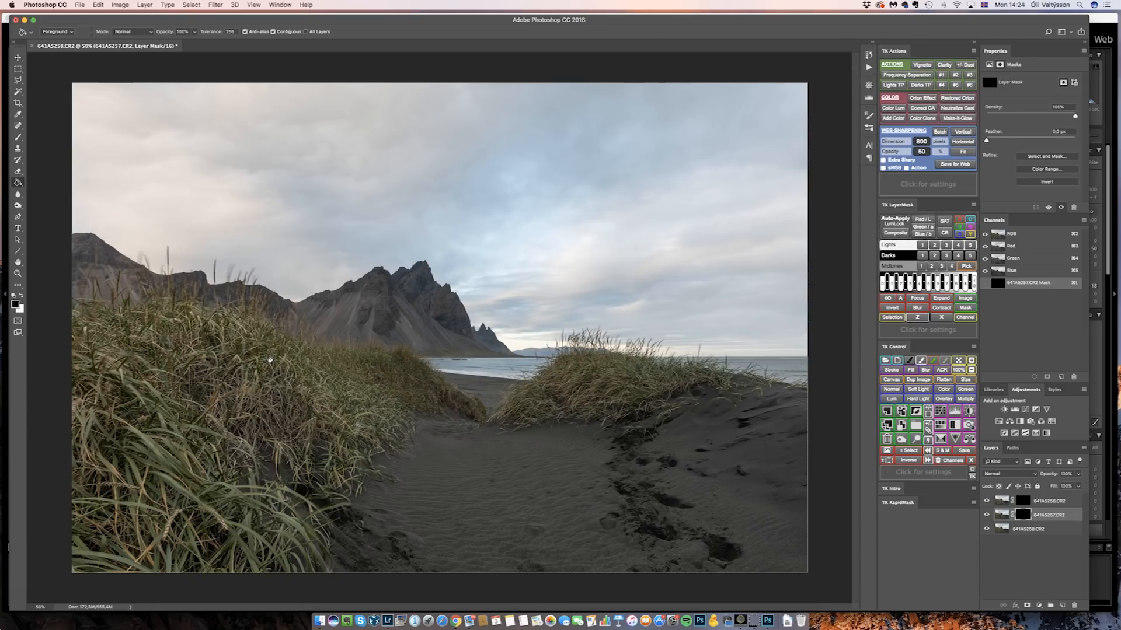
- Alt-click Add Layer Mask on layer 641A5257 for a black hide-all mask
left_click(1020, 514)
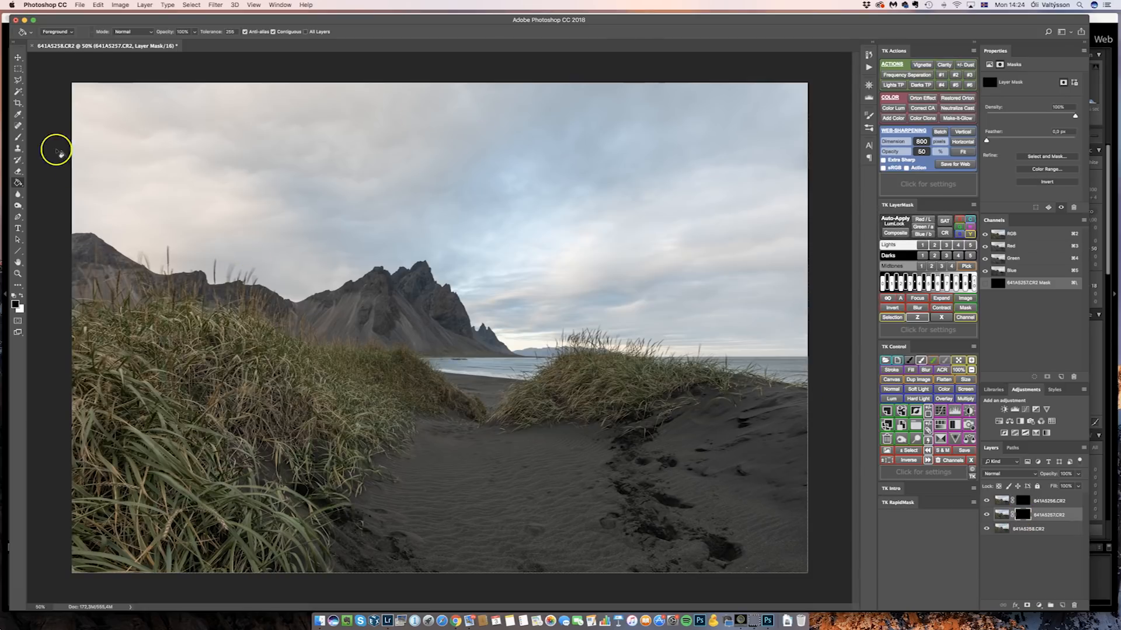
mouse_move(18, 142)
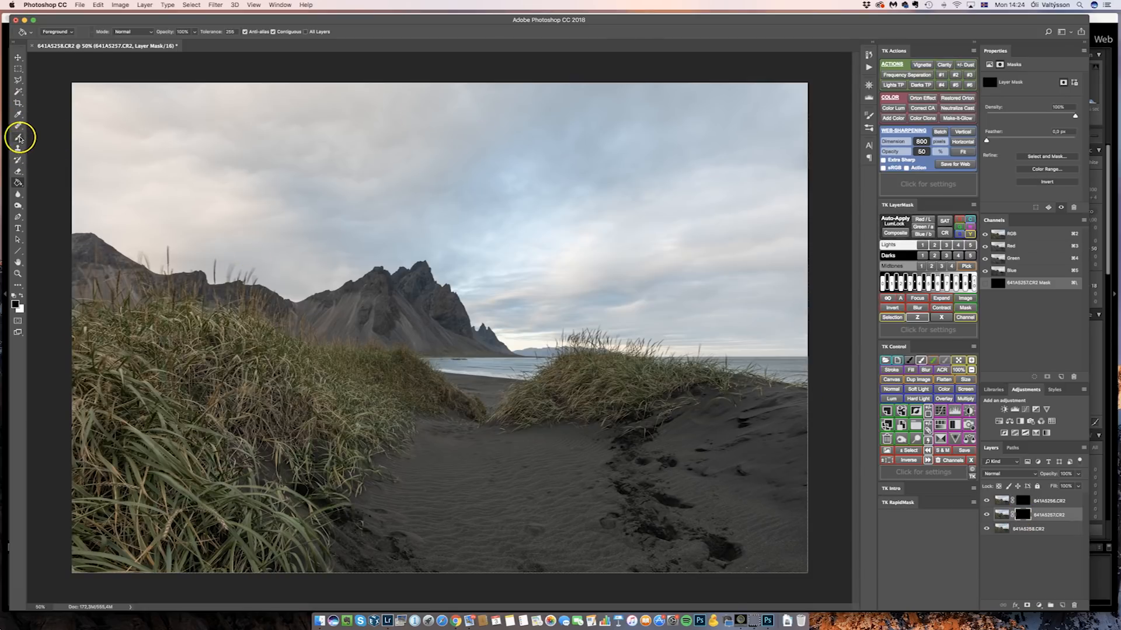
- Paint white with a large brush on the 641A5257 mask over the left-dune photographer
left_click(20, 139)
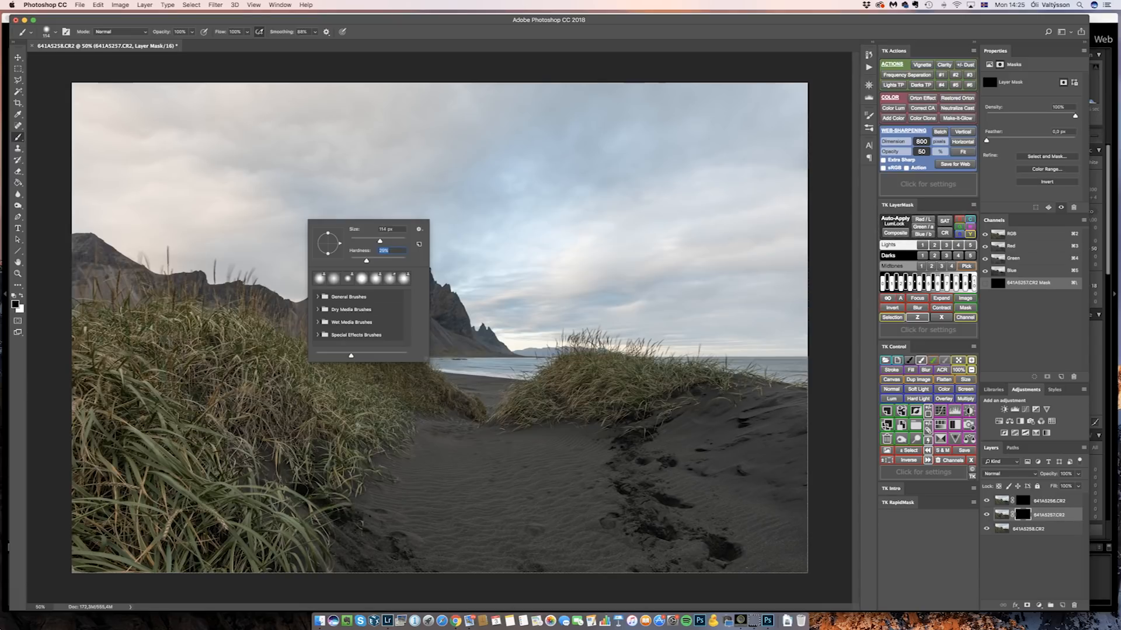
mouse_move(260, 403)
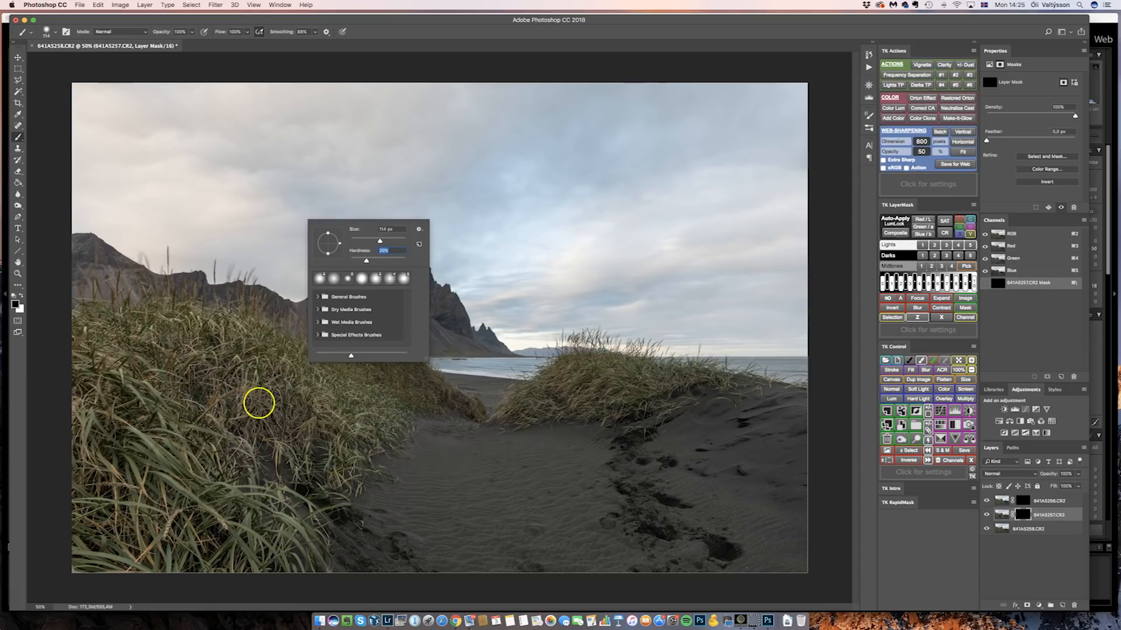
left_click_drag(395, 251, 363, 259)
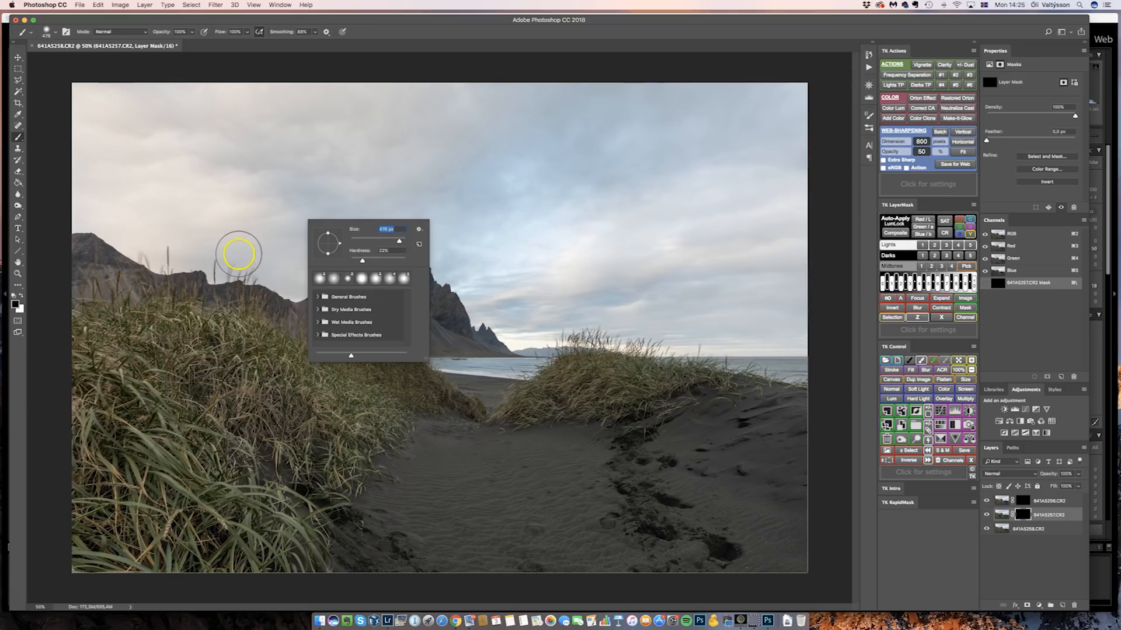
mouse_move(255, 414)
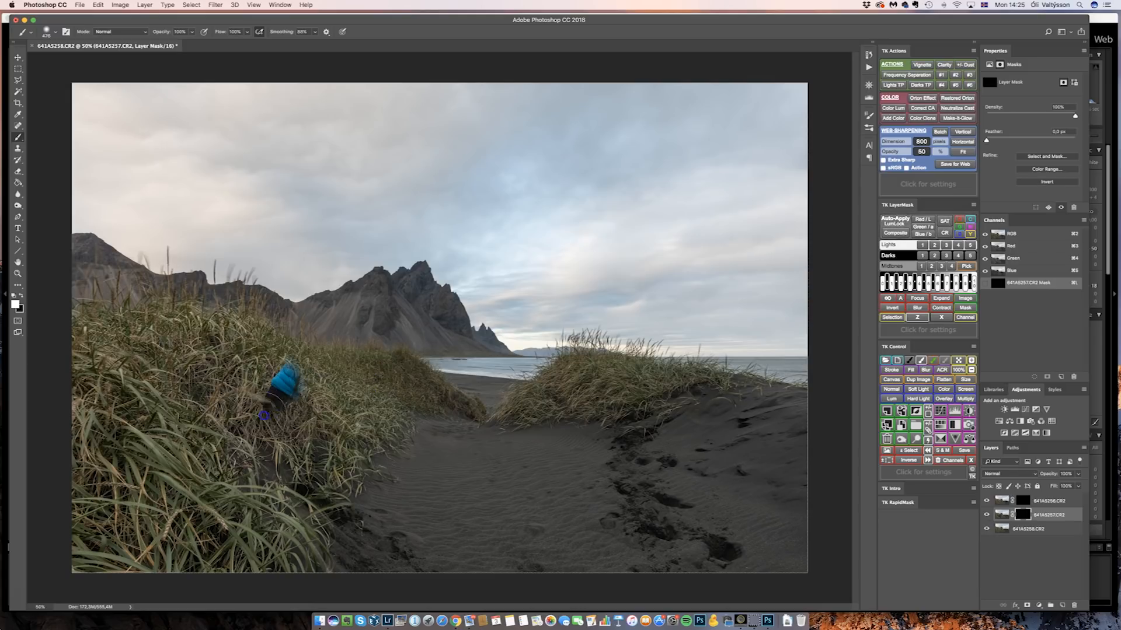
left_click_drag(264, 414, 351, 428)
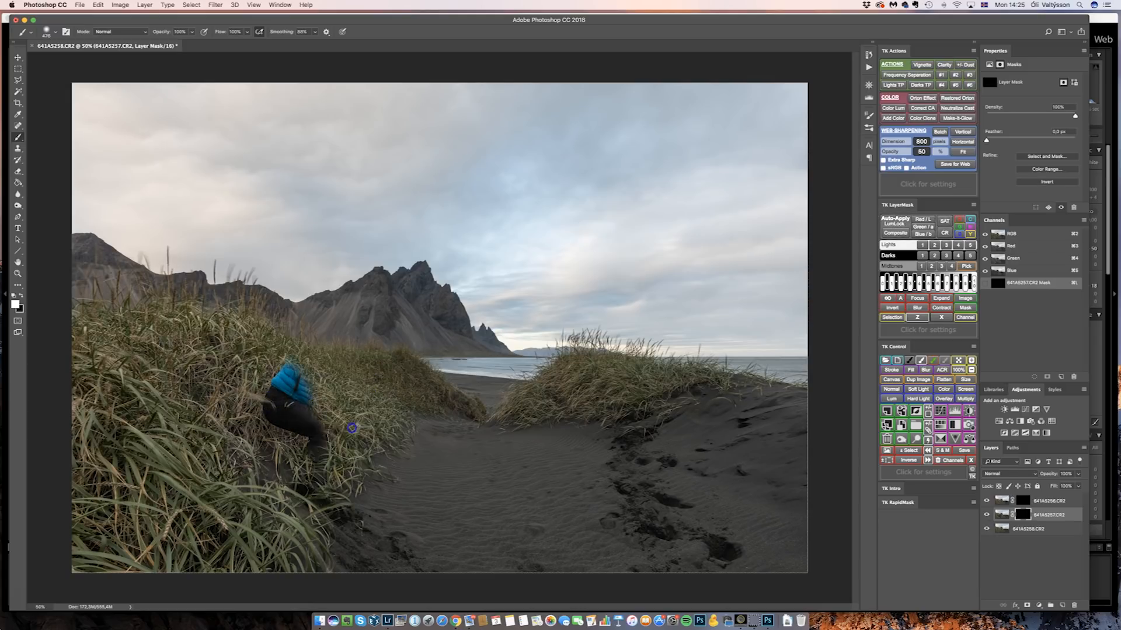
left_click_drag(350, 427, 350, 411)
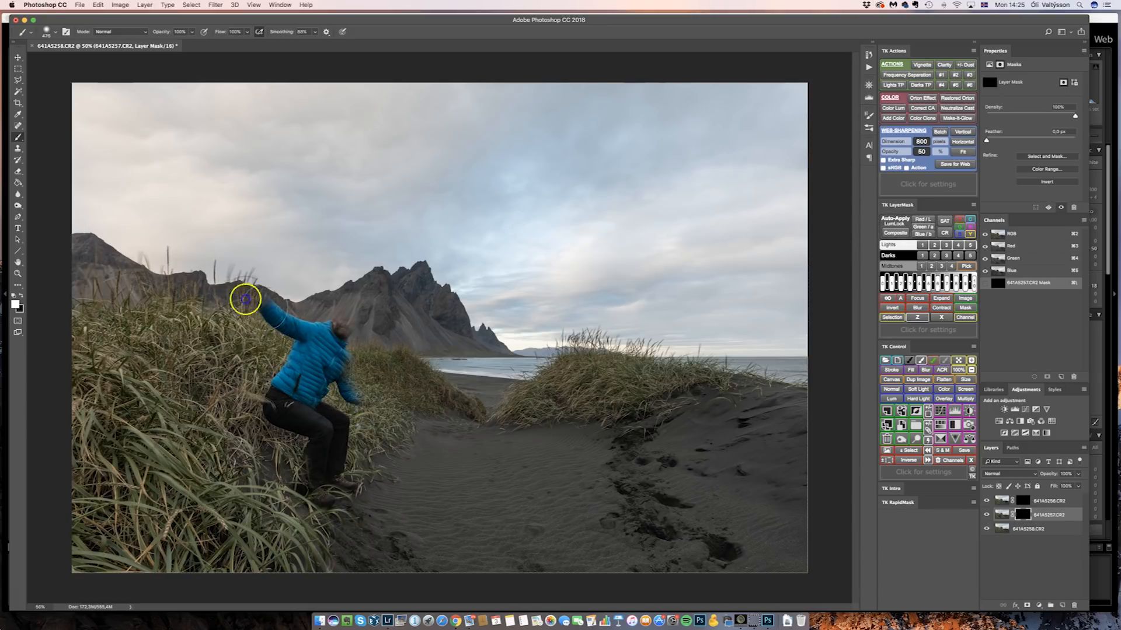
left_click_drag(245, 298, 249, 278)
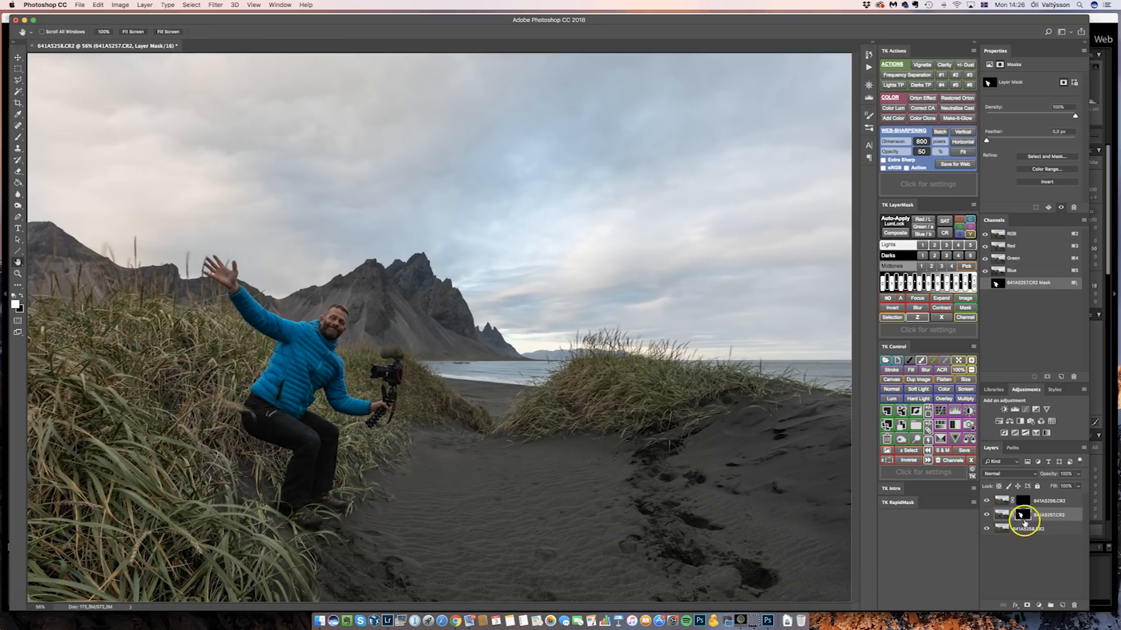
- Paint white on the 641A5258 layer mask to reveal the kneeling photographer on the right dune
left_click(1040, 517)
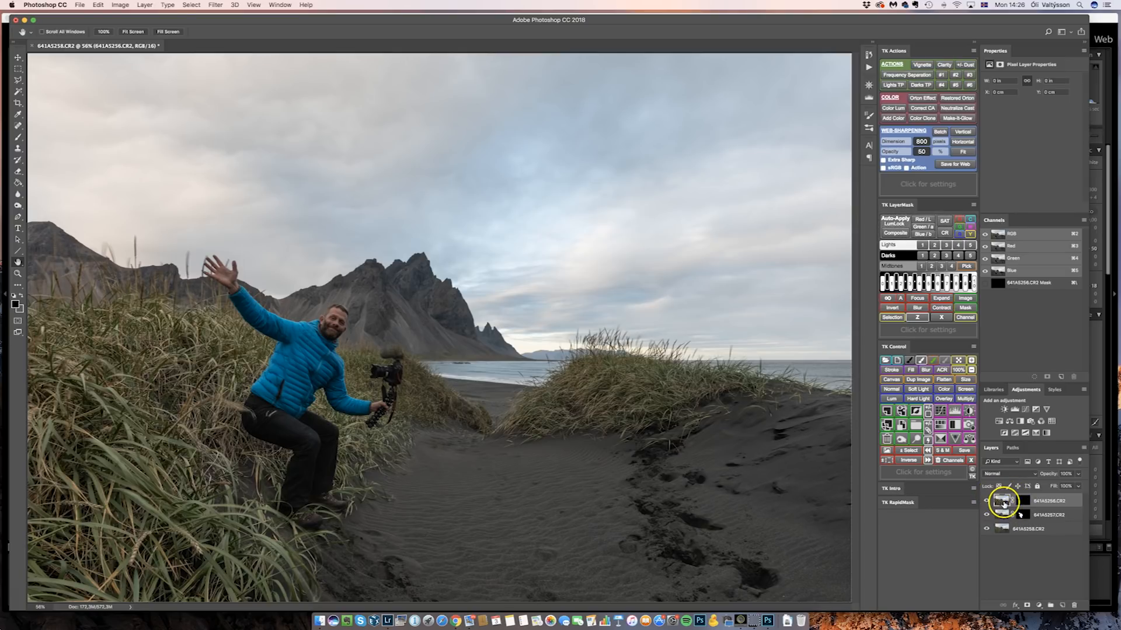
mouse_move(1002, 516)
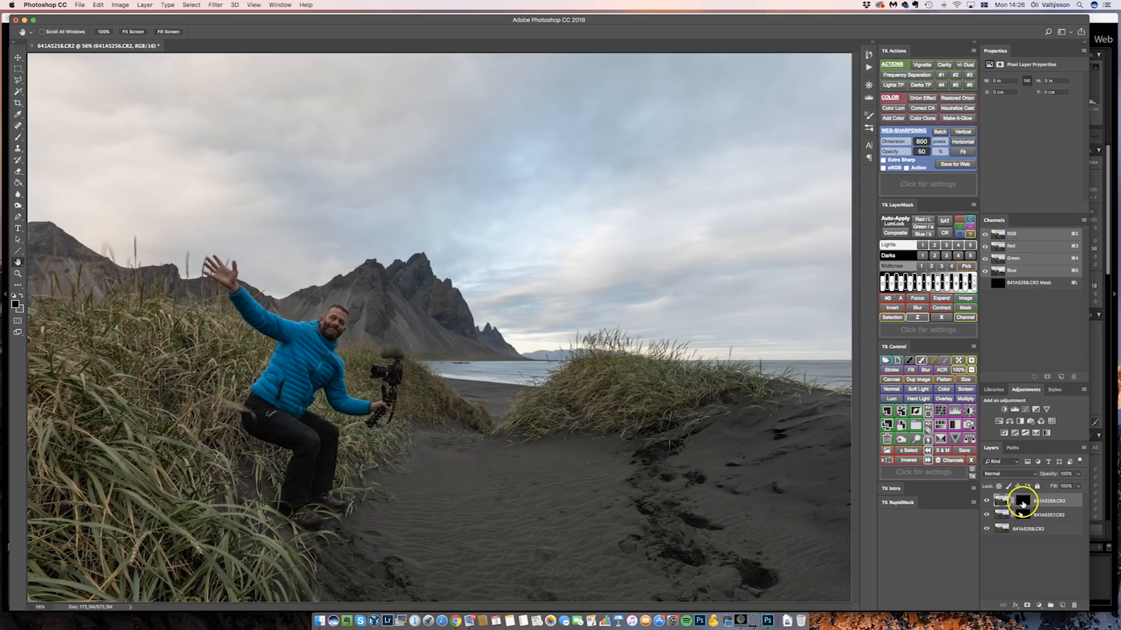
left_click(1025, 515)
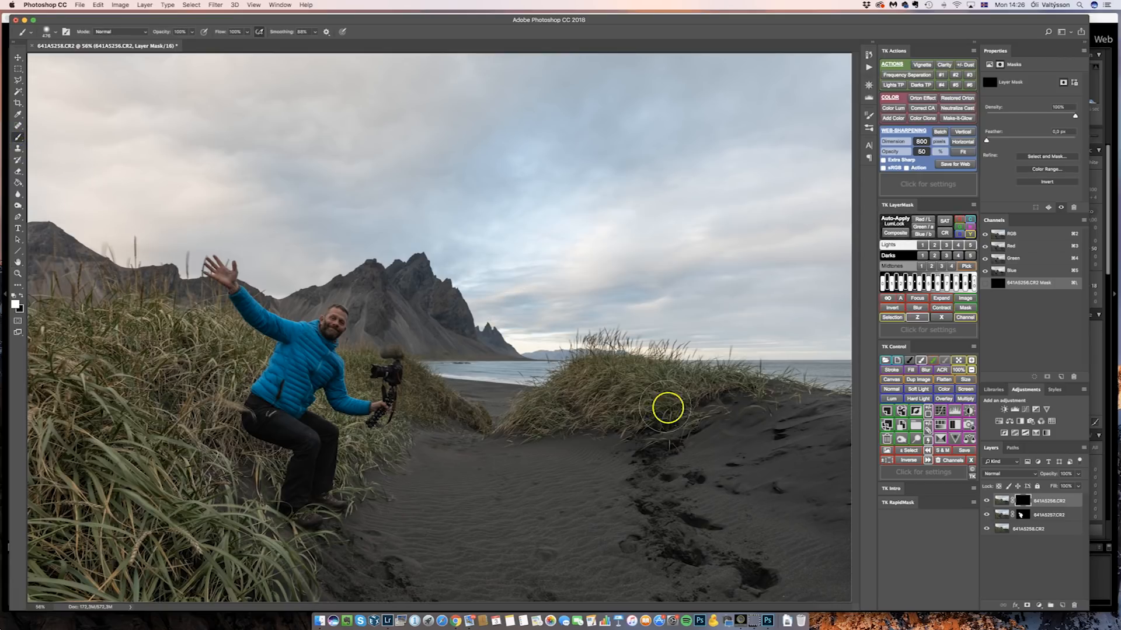
left_click_drag(668, 408, 658, 457)
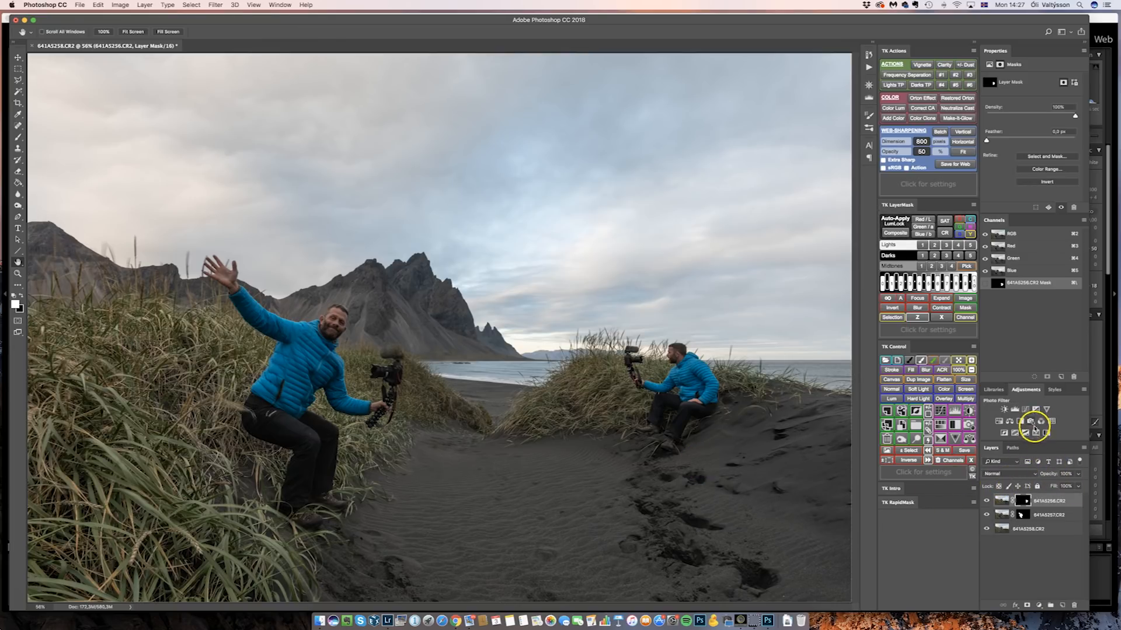
- Add a Curves adjustment layer and pull the highlight point down to darken the composite
left_click(1034, 422)
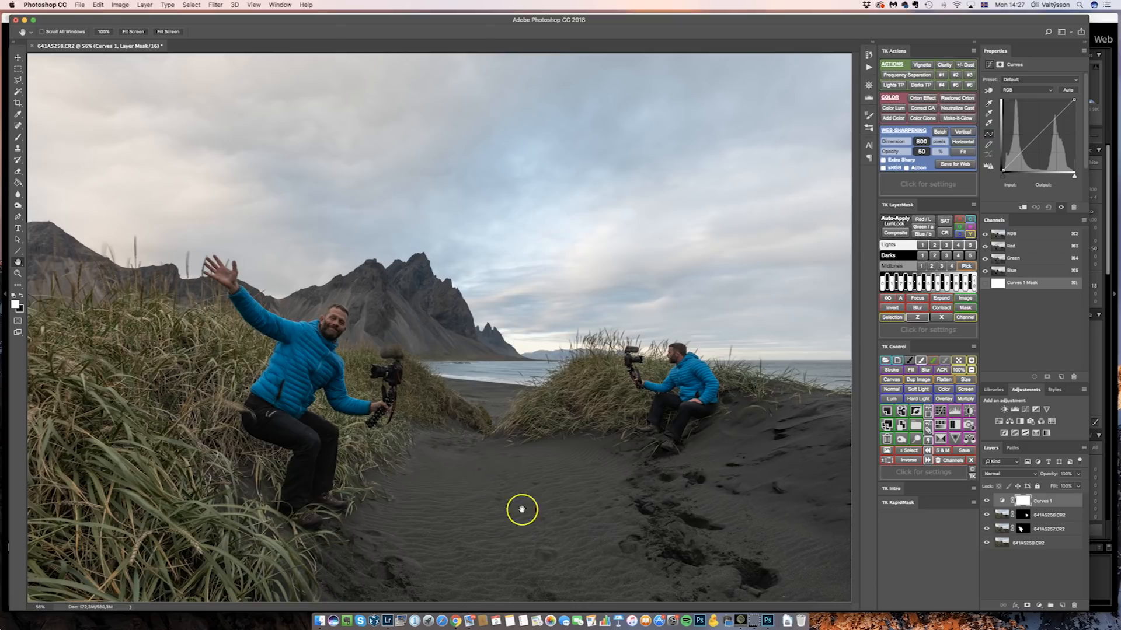
mouse_move(498, 478)
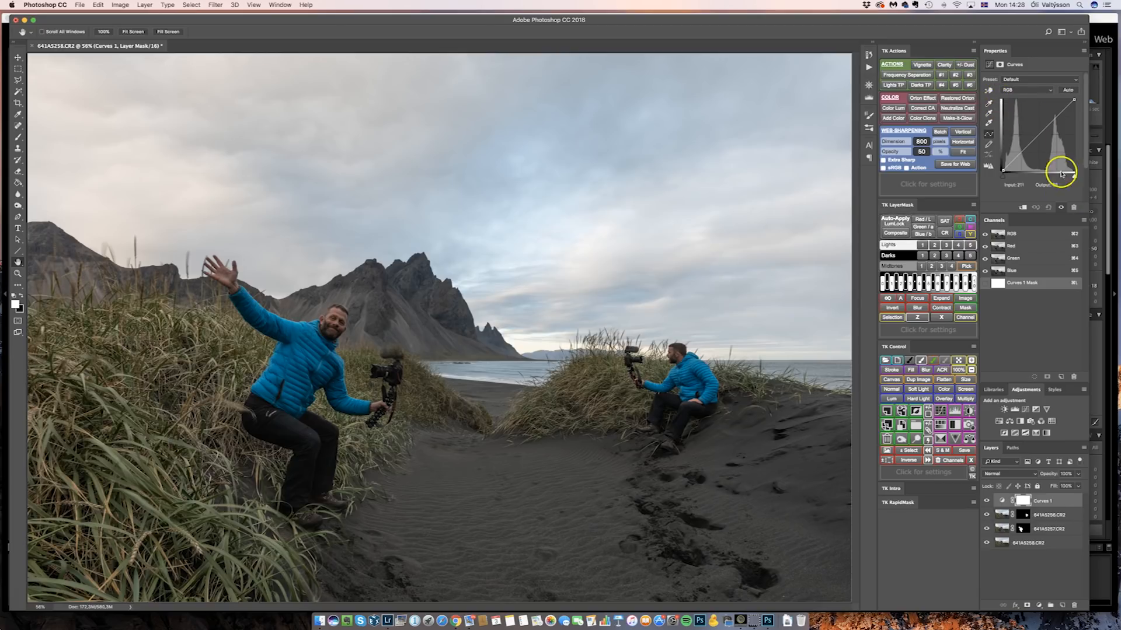
left_click_drag(1061, 173, 1051, 166)
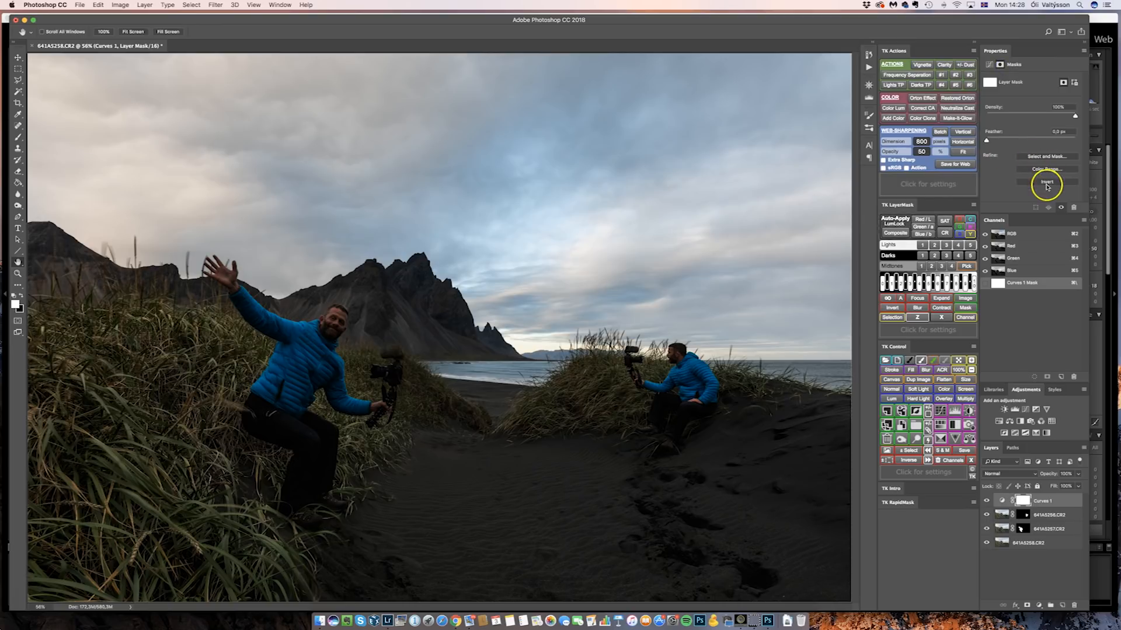
- Invert the Curves 1 layer mask so the darkening is hidden
left_click(1044, 183)
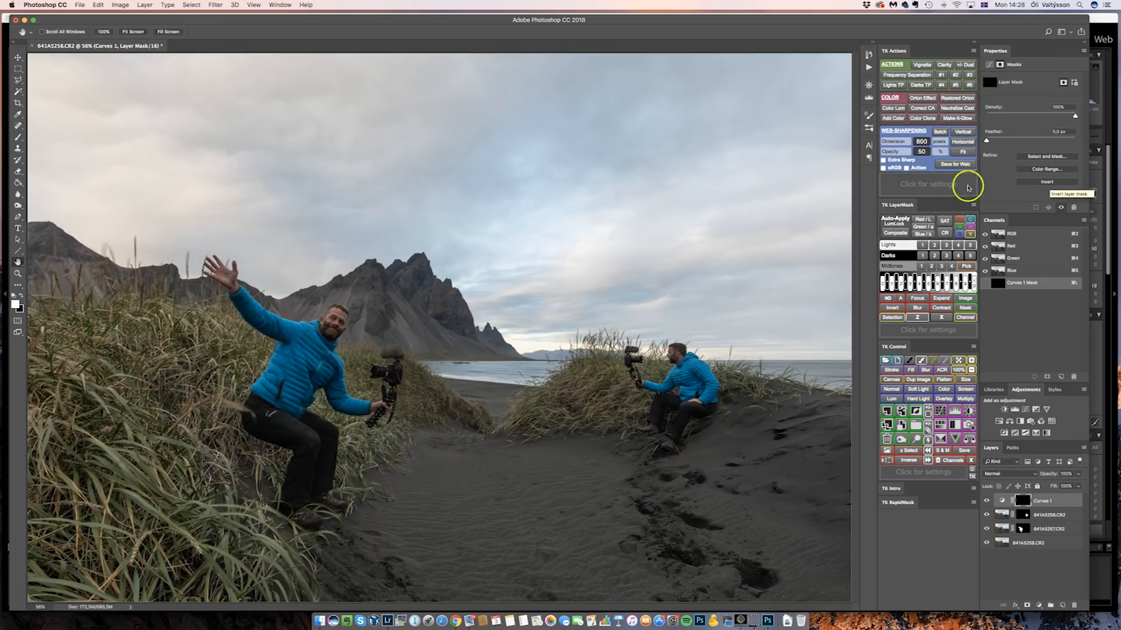
mouse_move(624, 475)
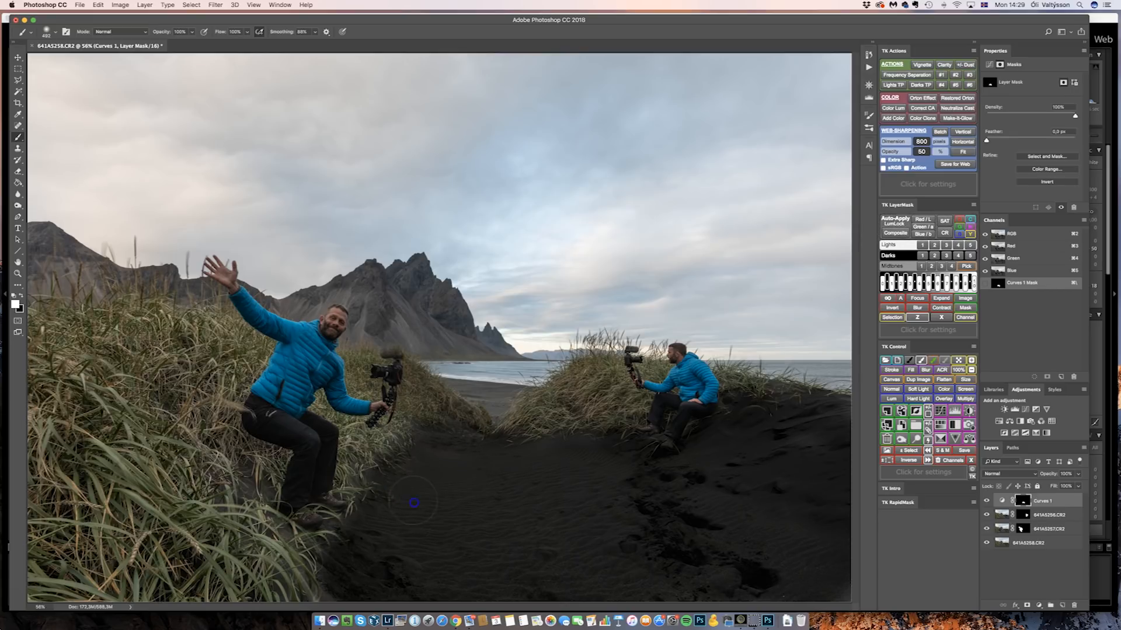
mouse_move(372, 599)
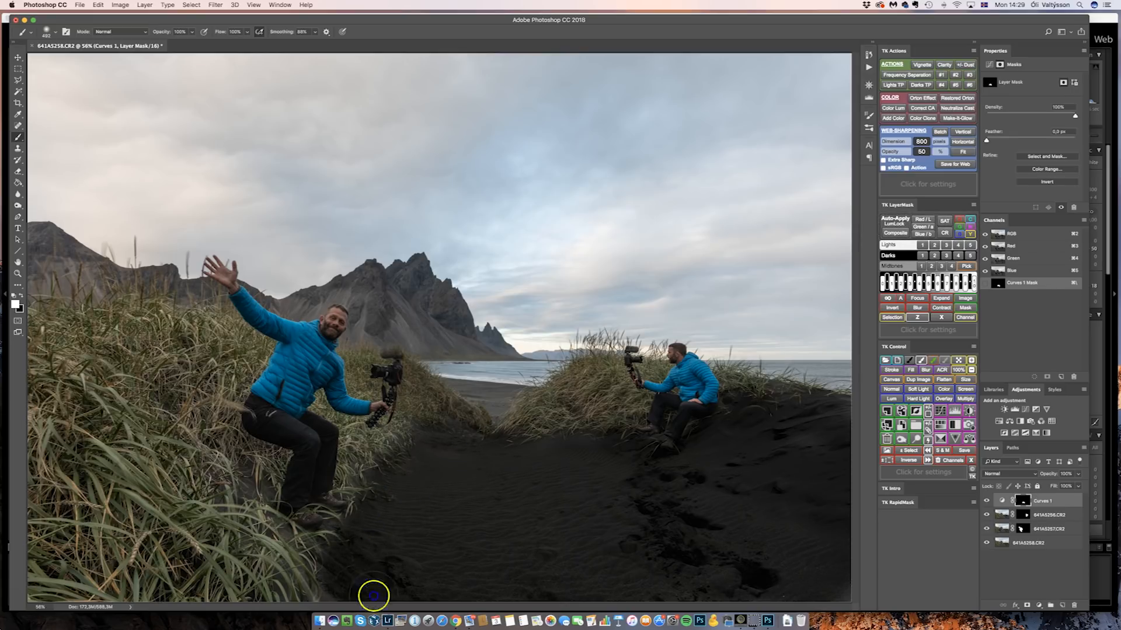
mouse_move(533, 532)
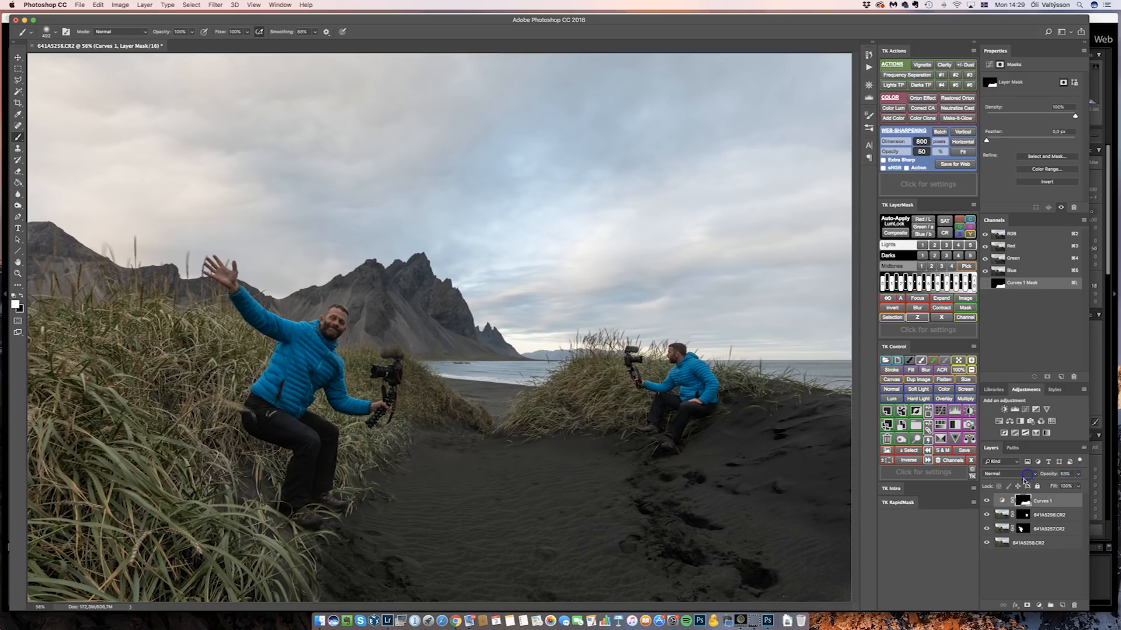
- Reduce the Curves 1 layer opacity to soften the sand darkening
left_click(987, 517)
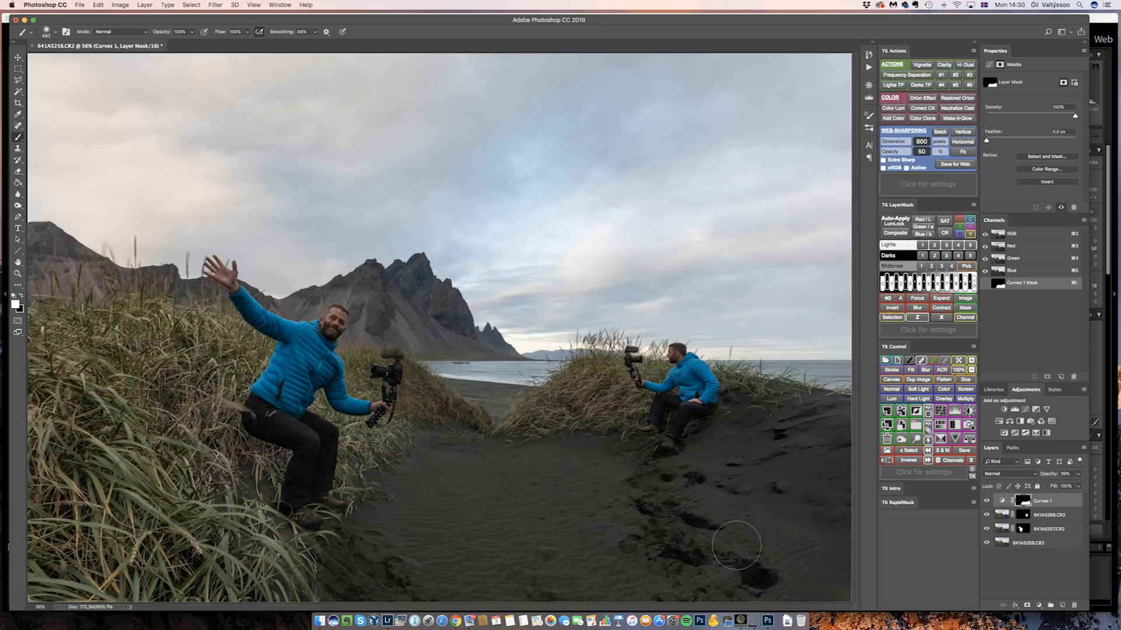
mouse_move(942, 572)
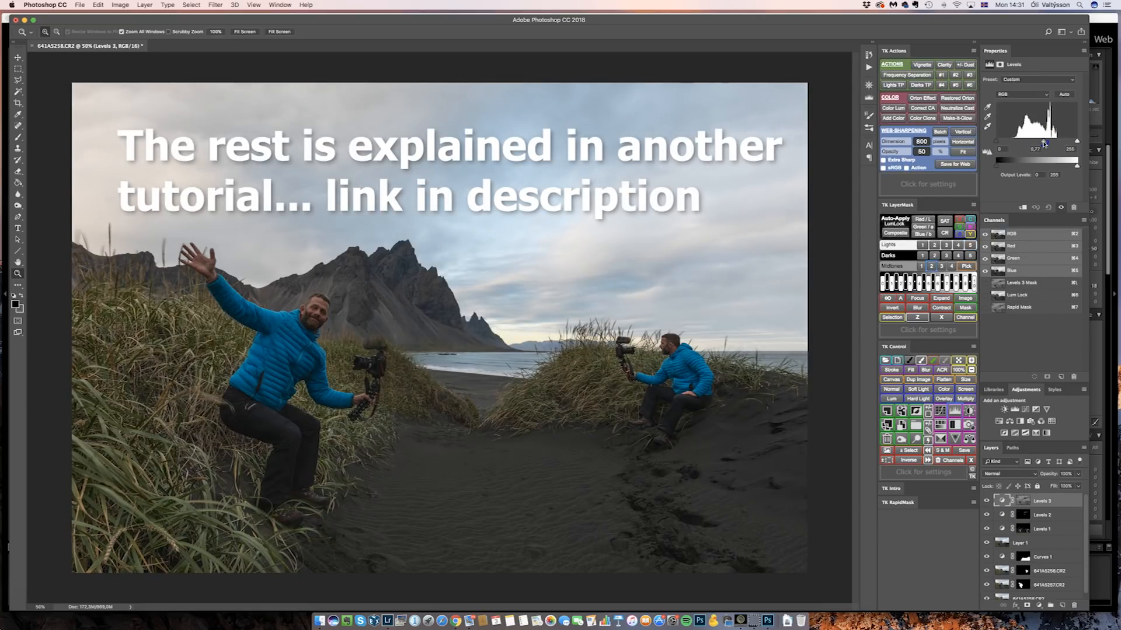
mouse_move(355, 142)
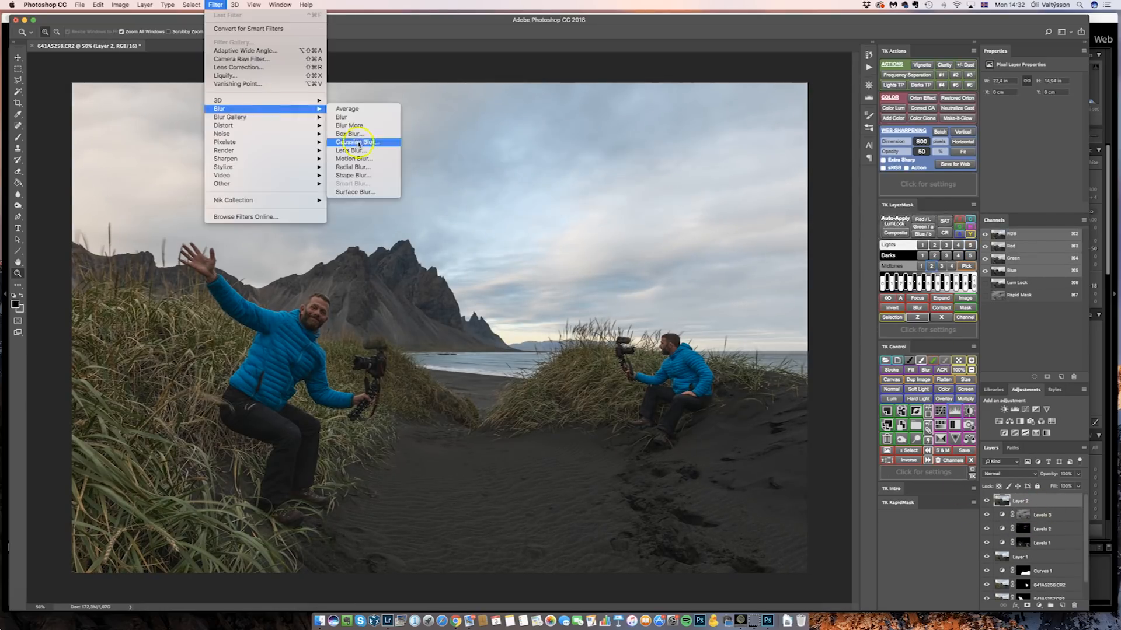
- Apply a Gaussian blur to the new layer and the Color Efex Pro Contrast finish
left_click(355, 141)
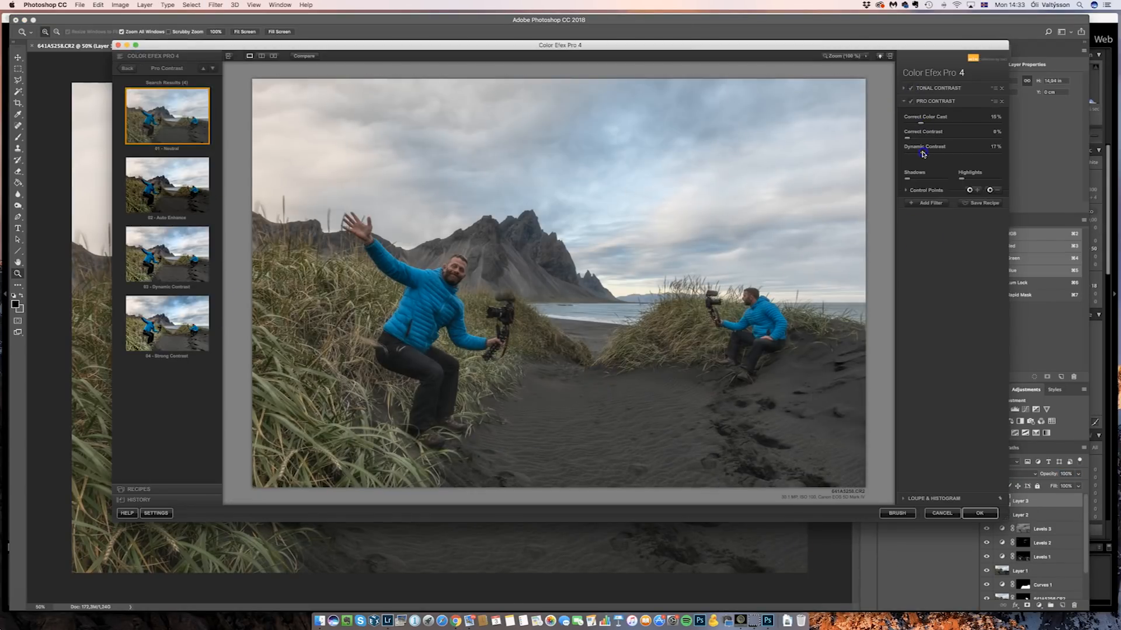
left_click(980, 513)
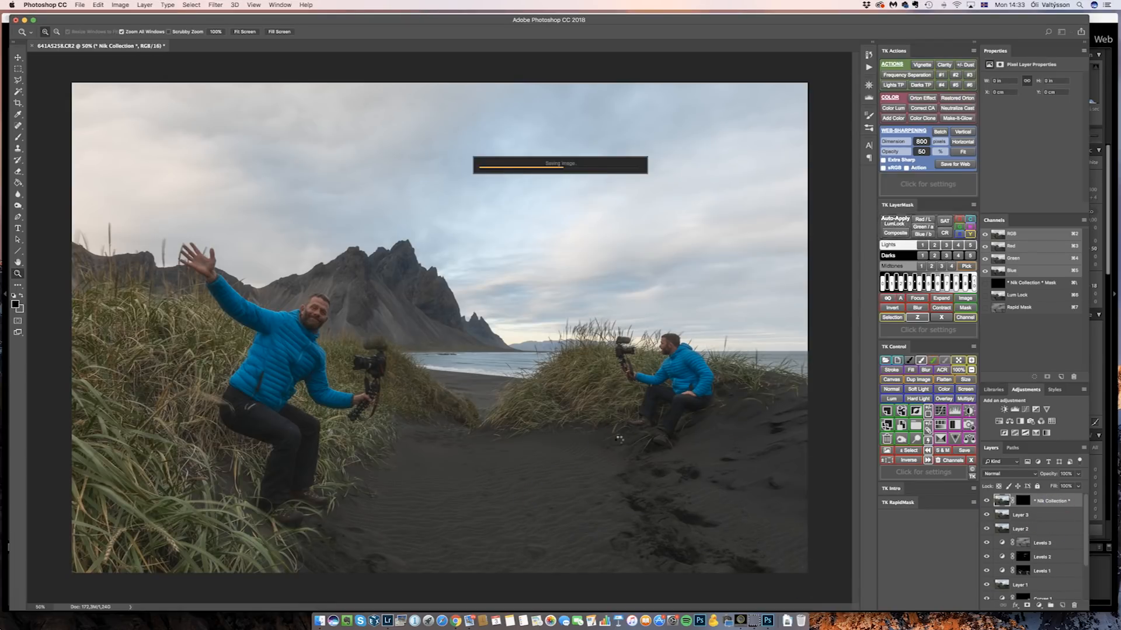